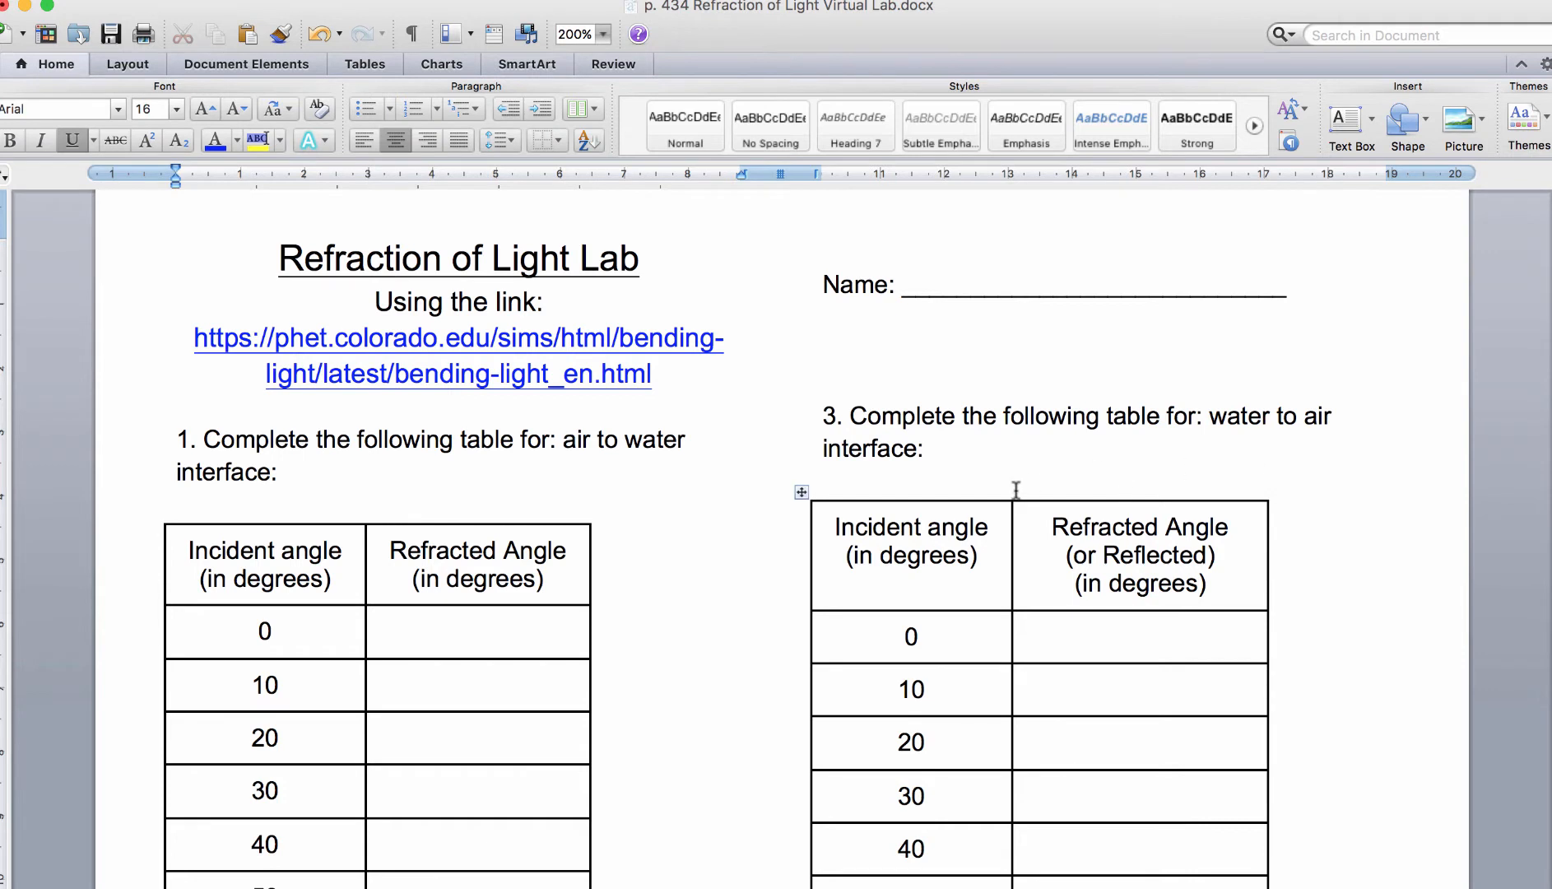
mouse_move(411, 340)
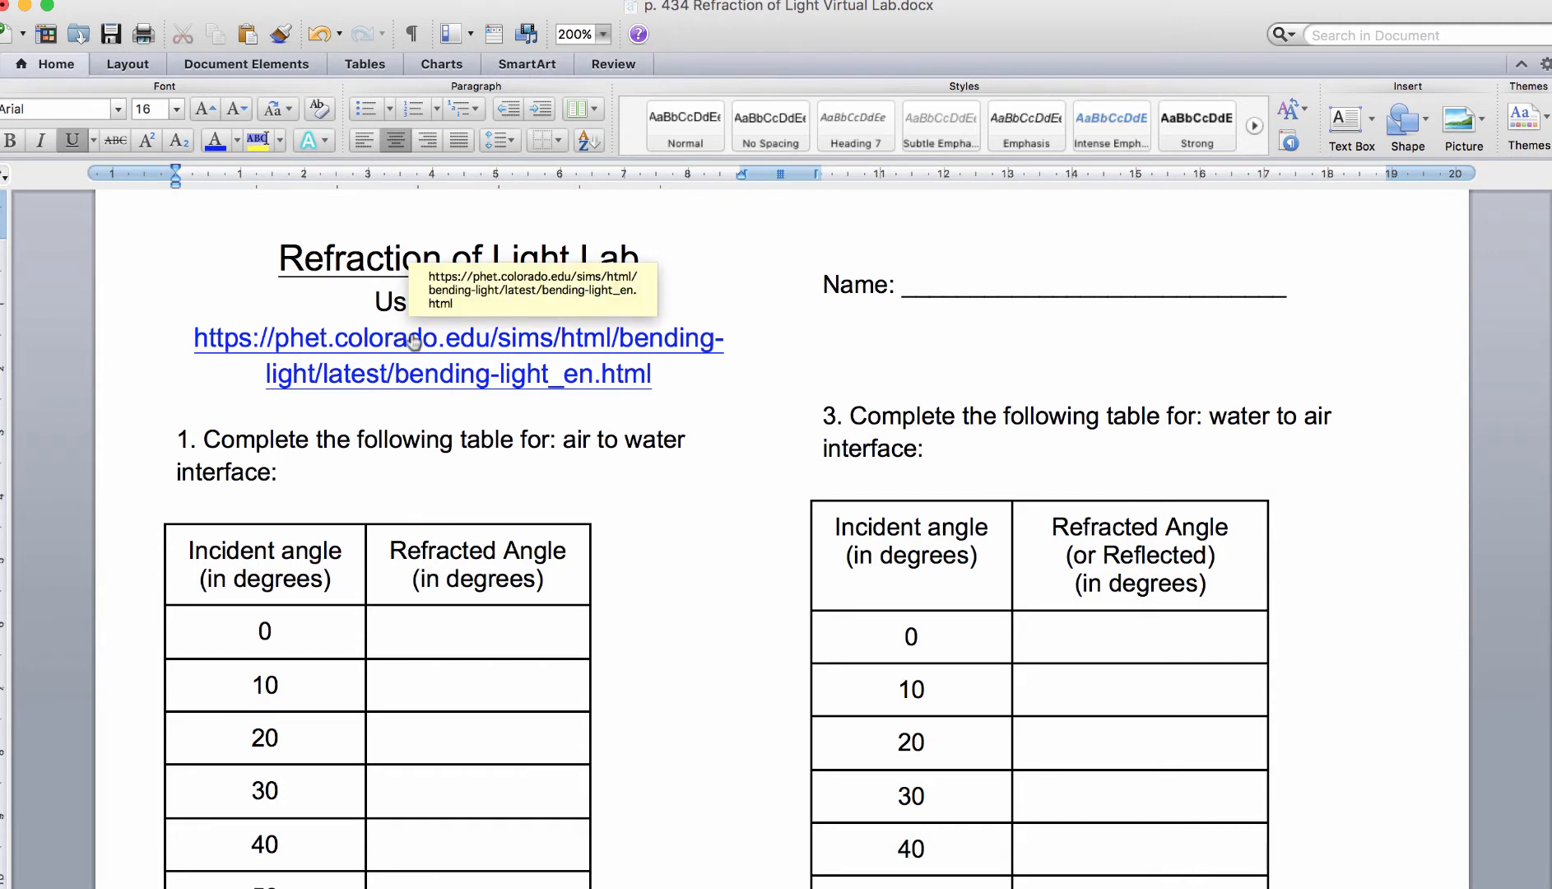
mouse_move(657, 529)
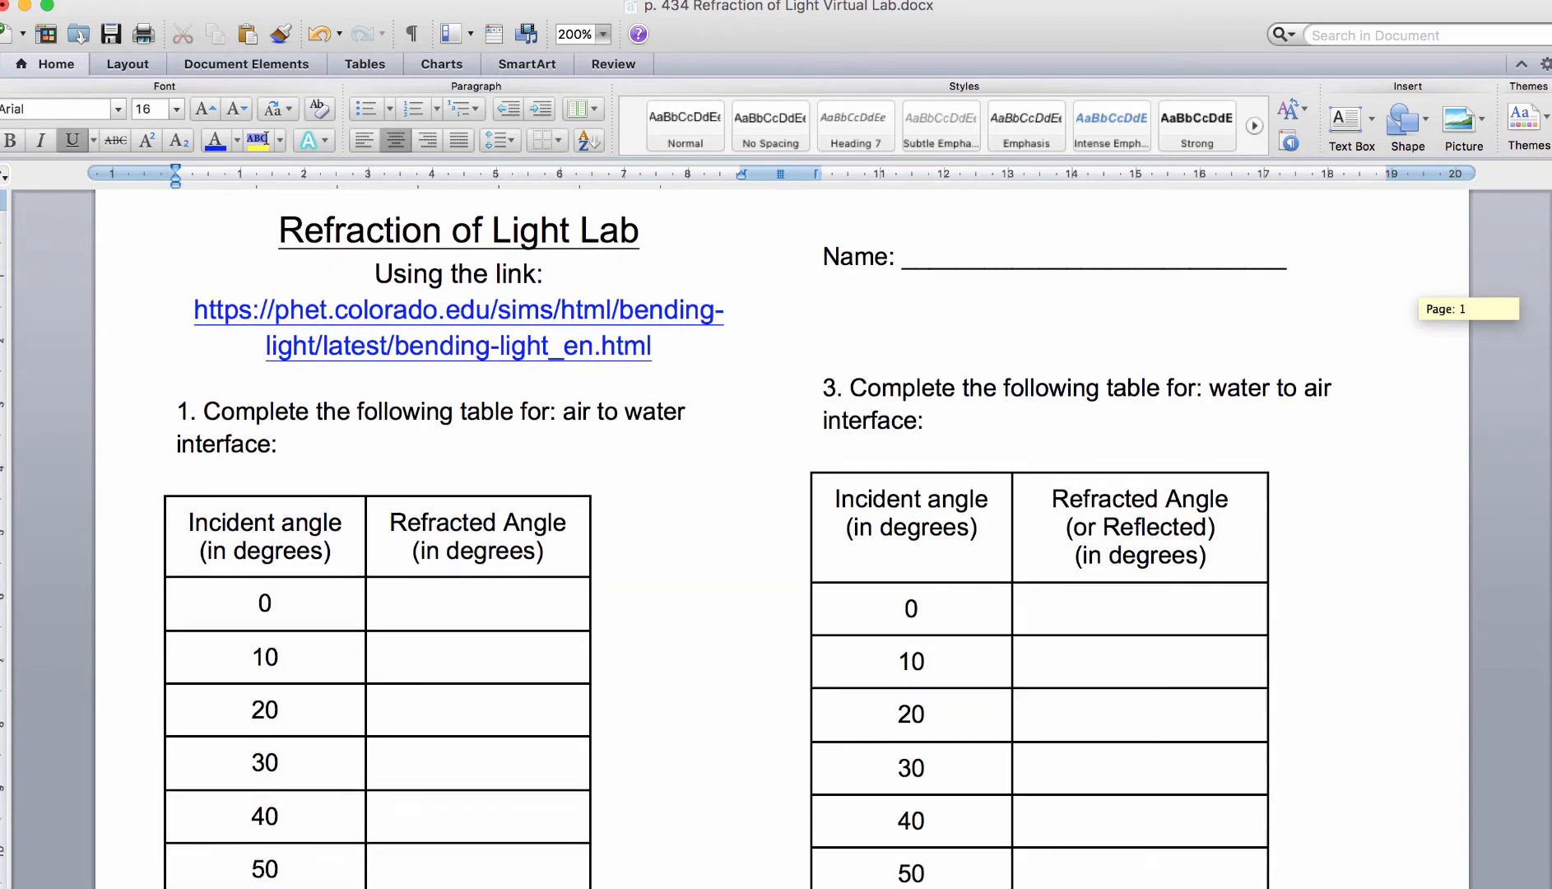
- Bring up Bending Light and centre the protractor on the air–water boundary
scroll(down, 3)
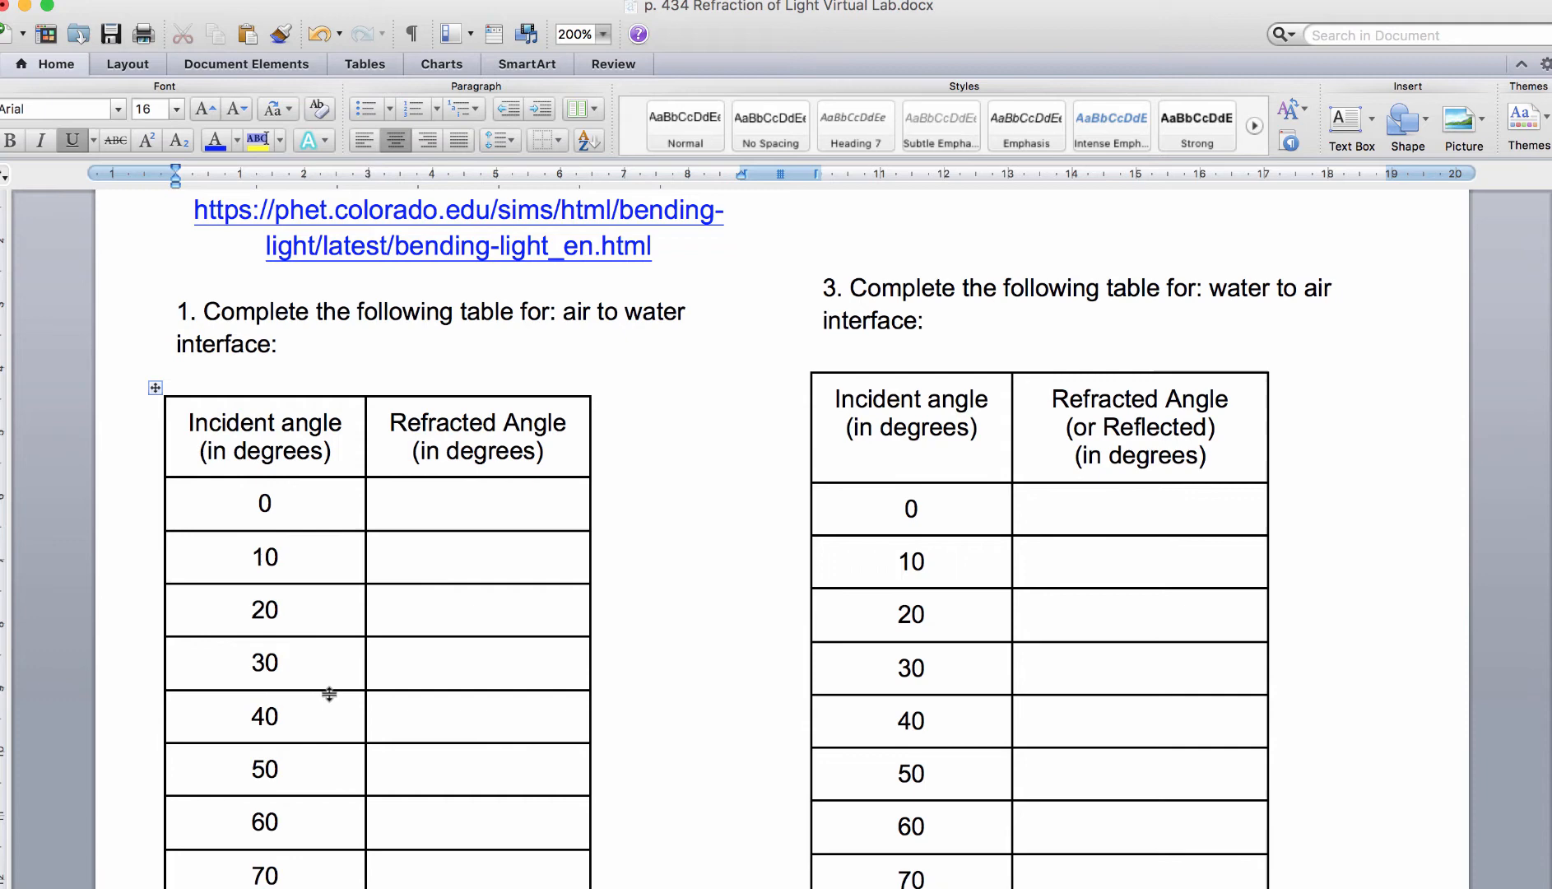
mouse_move(470, 528)
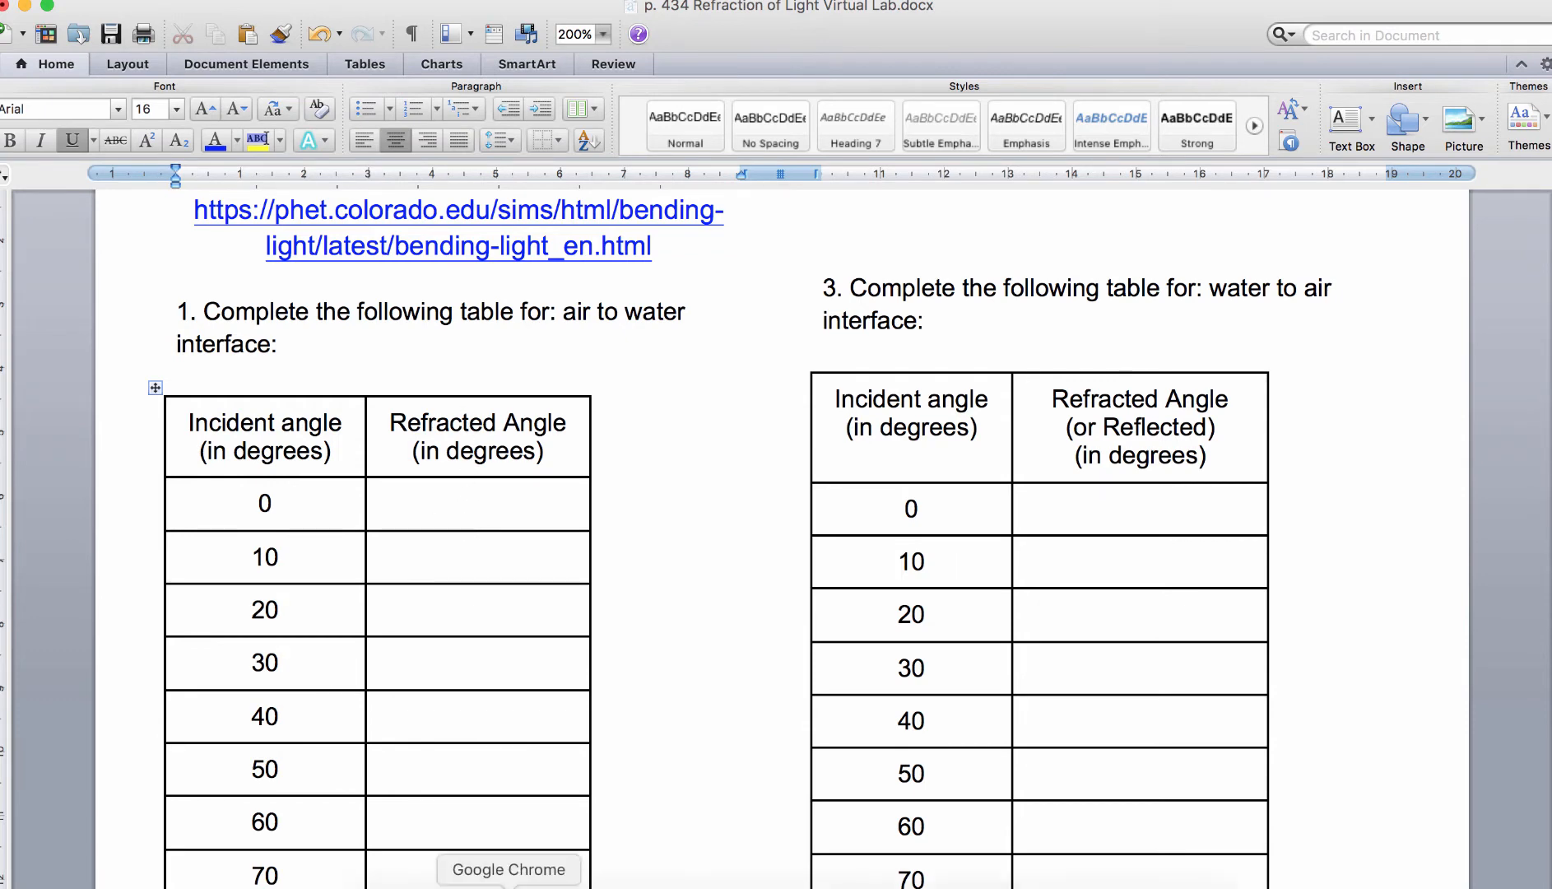
click(509, 869)
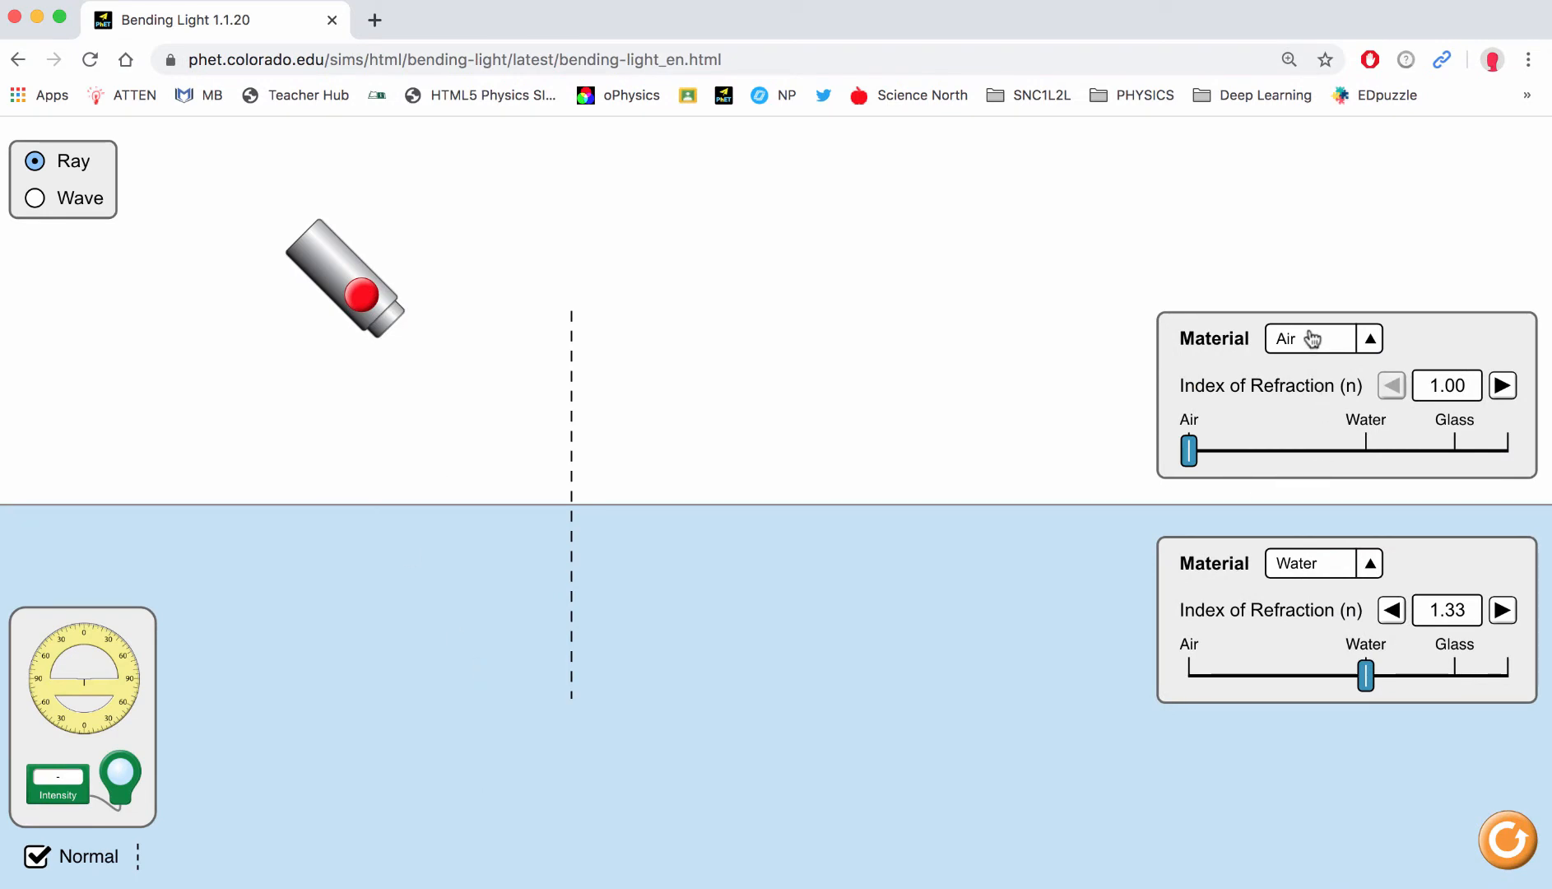
mouse_move(56, 709)
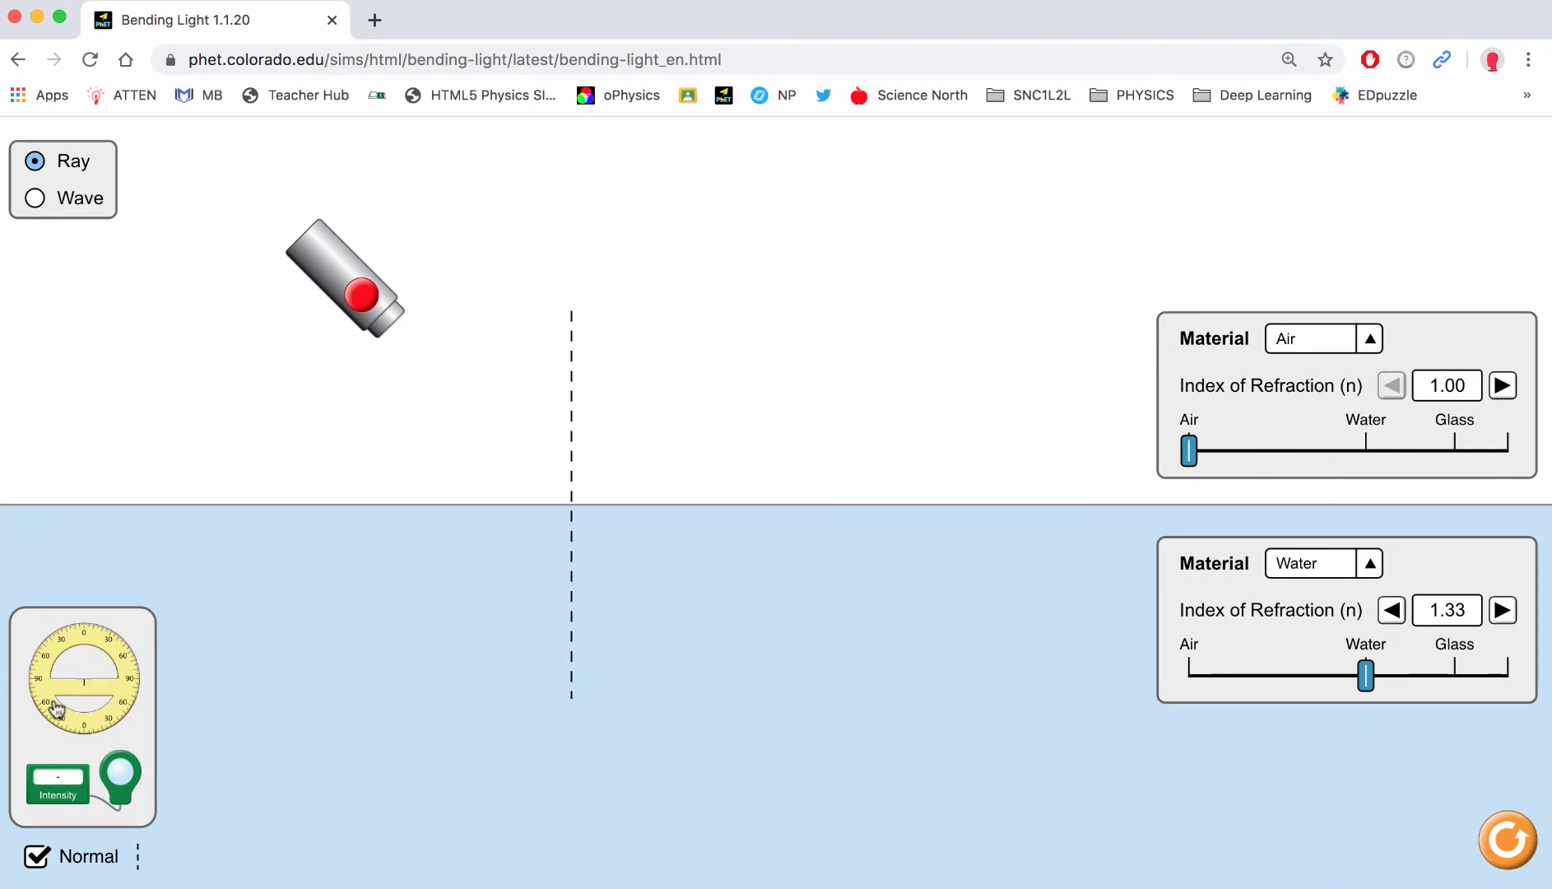
drag(84, 678, 570, 486)
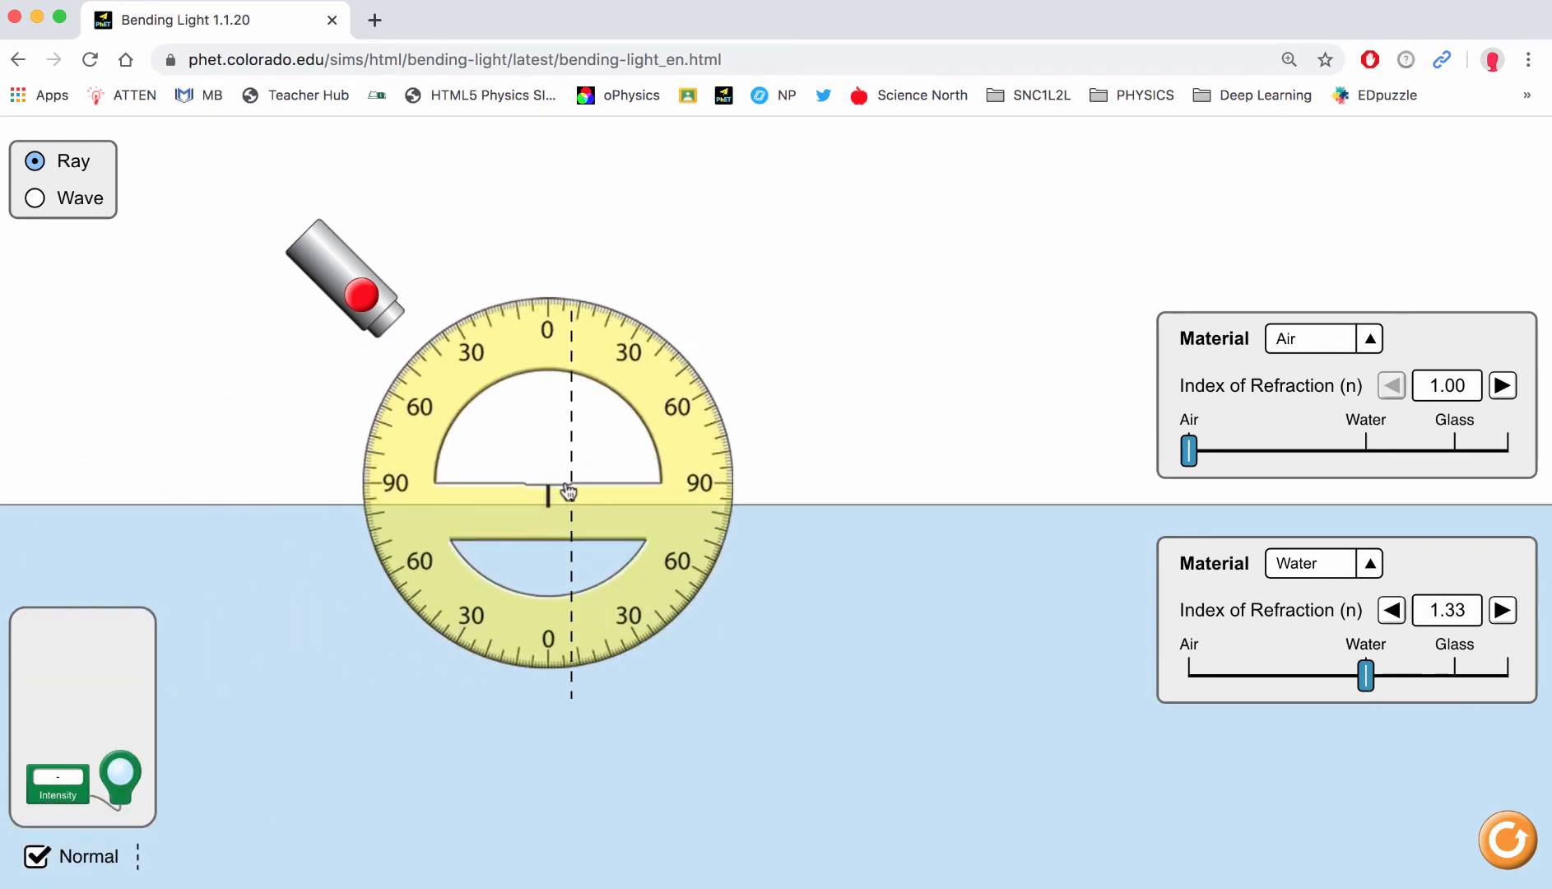
drag(568, 490, 573, 512)
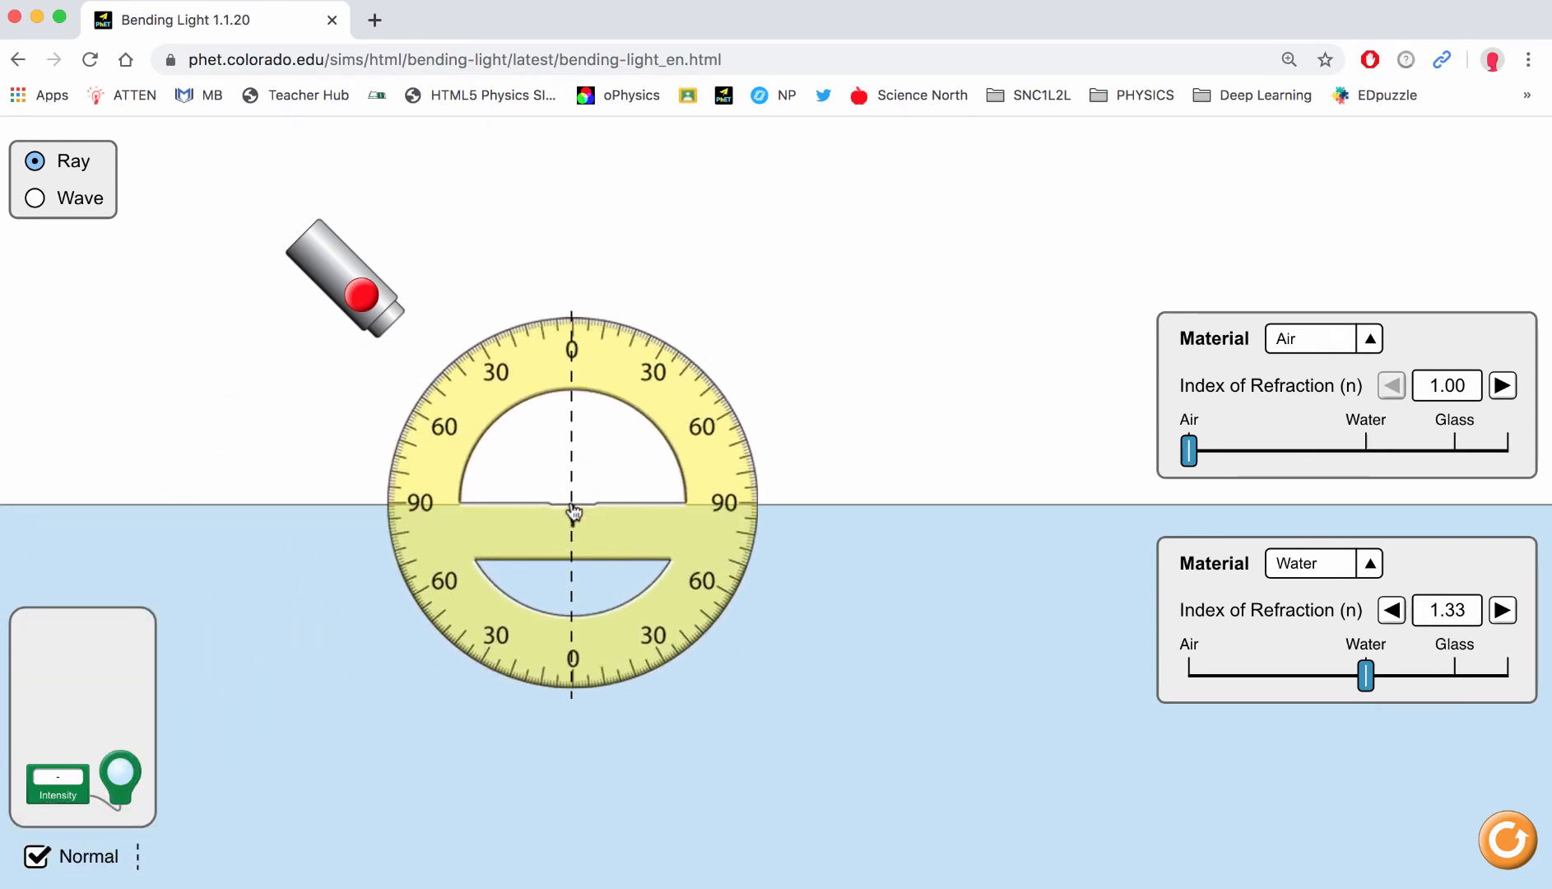
- Aim the laser along the normal, turn it on, then tilt it to about 20° incidence
drag(351, 277, 431, 217)
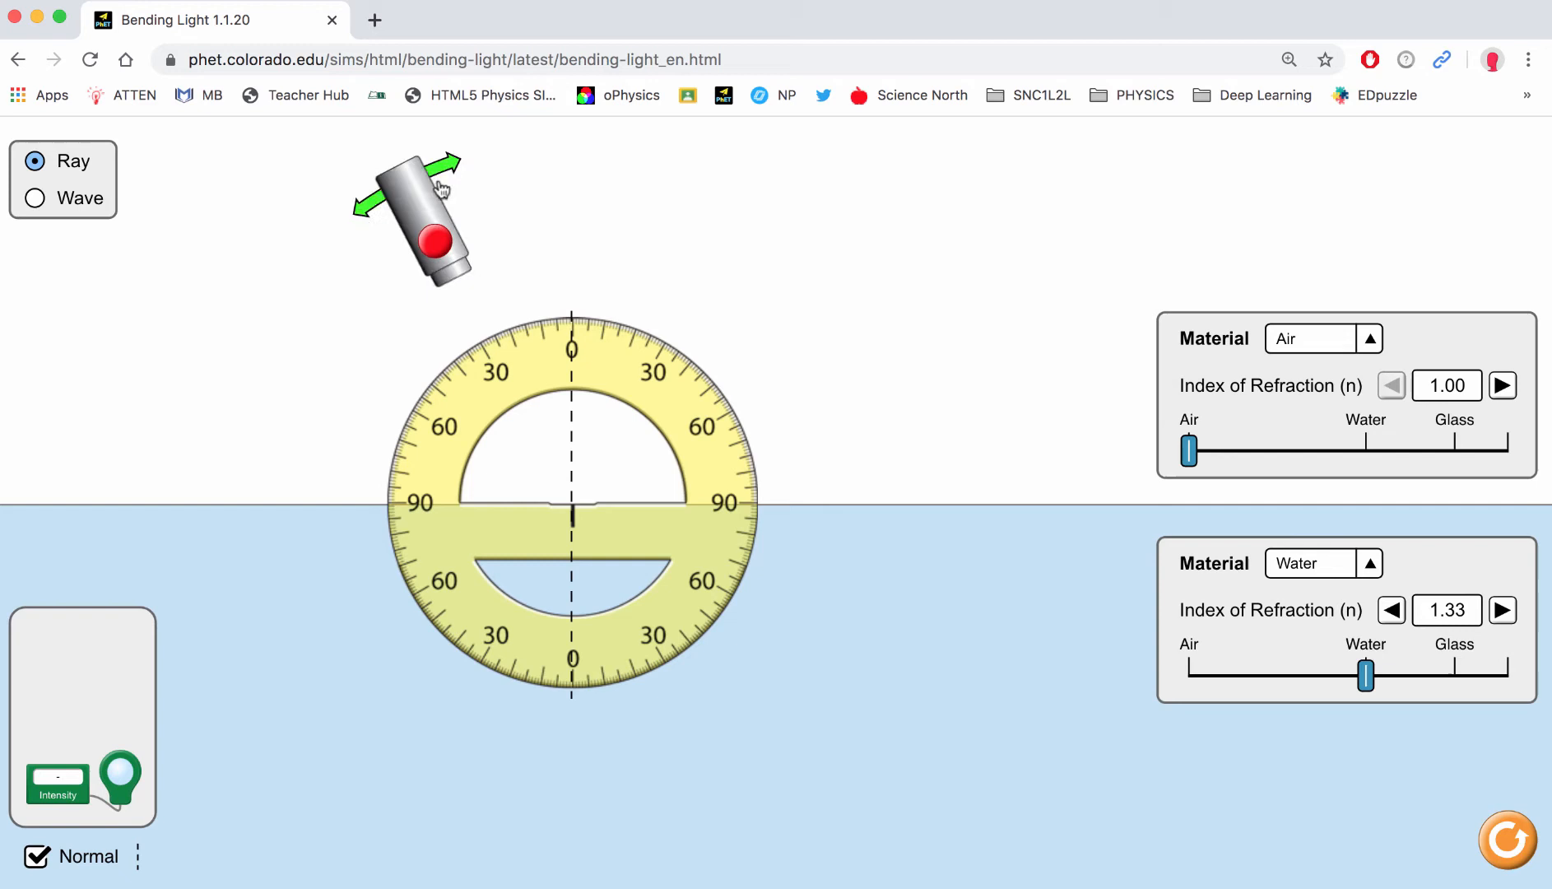
drag(436, 197, 570, 178)
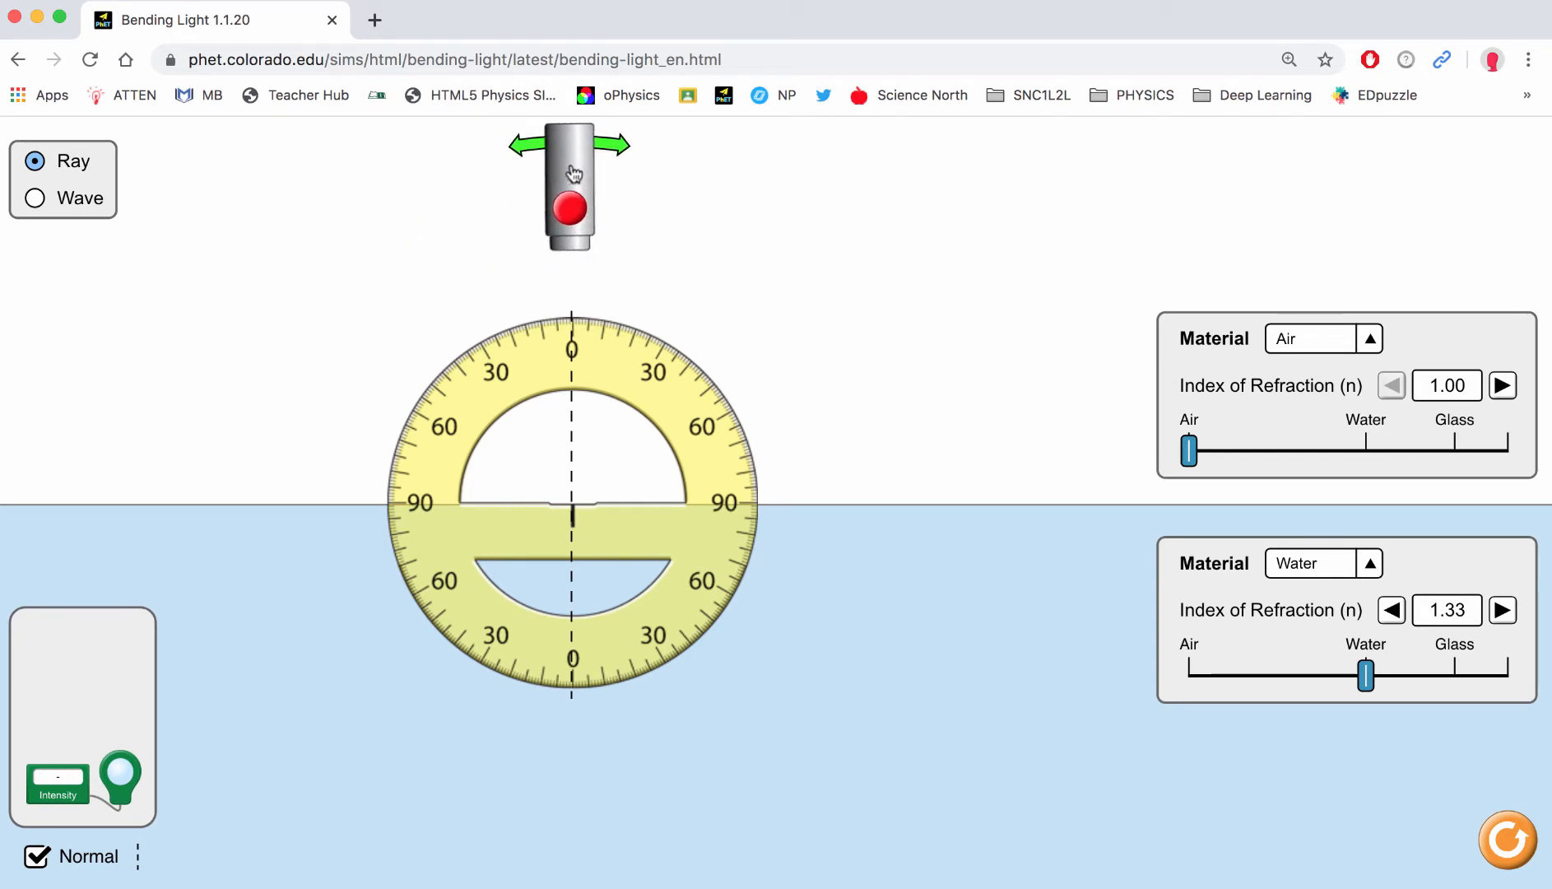
click(570, 209)
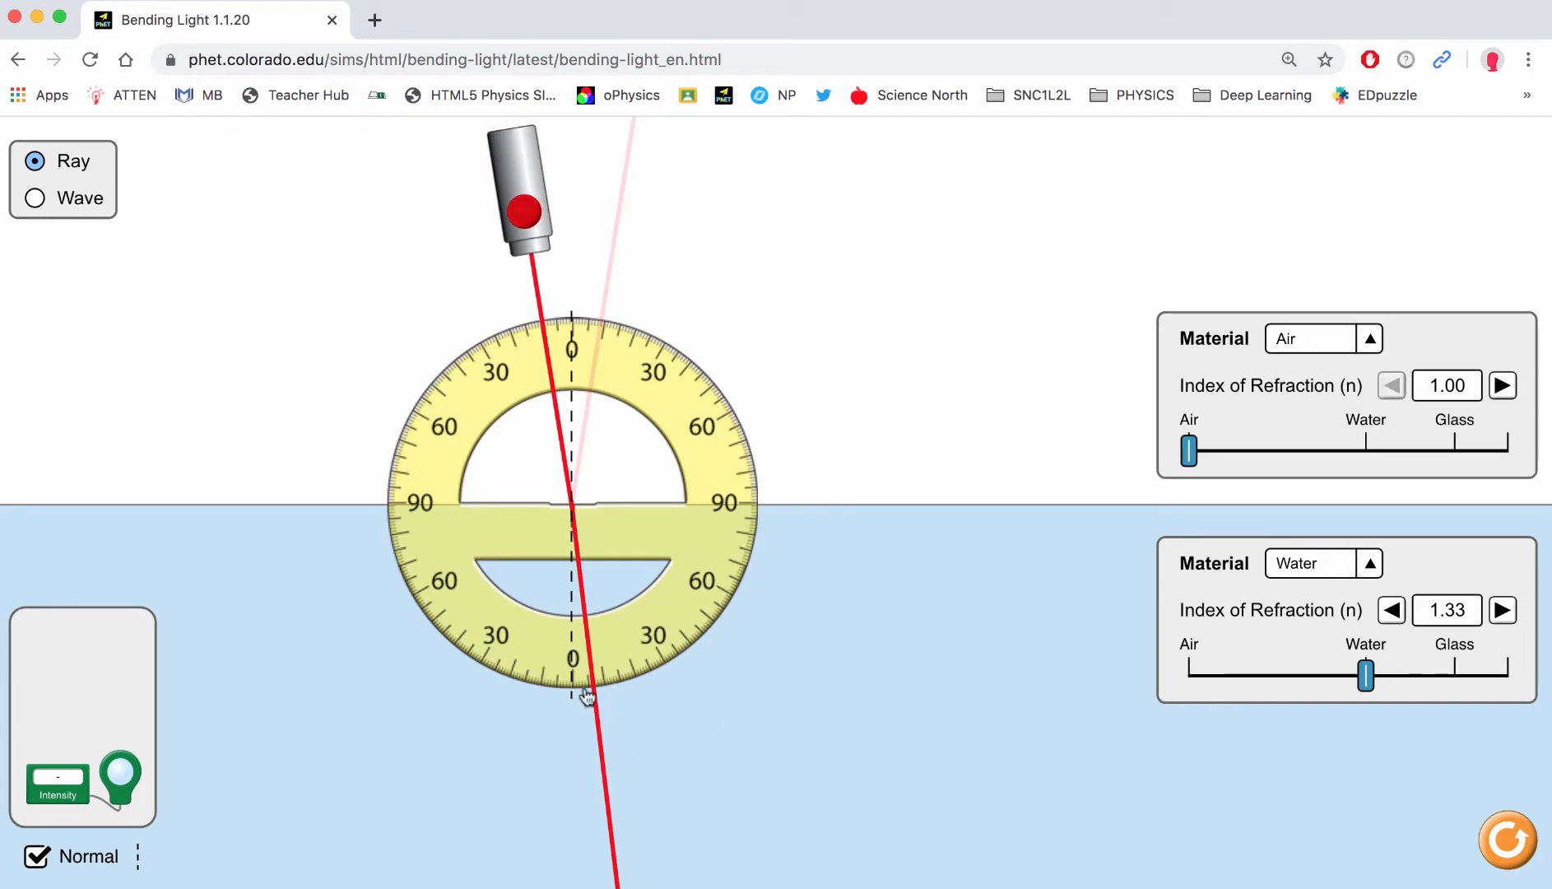
mouse_move(594, 696)
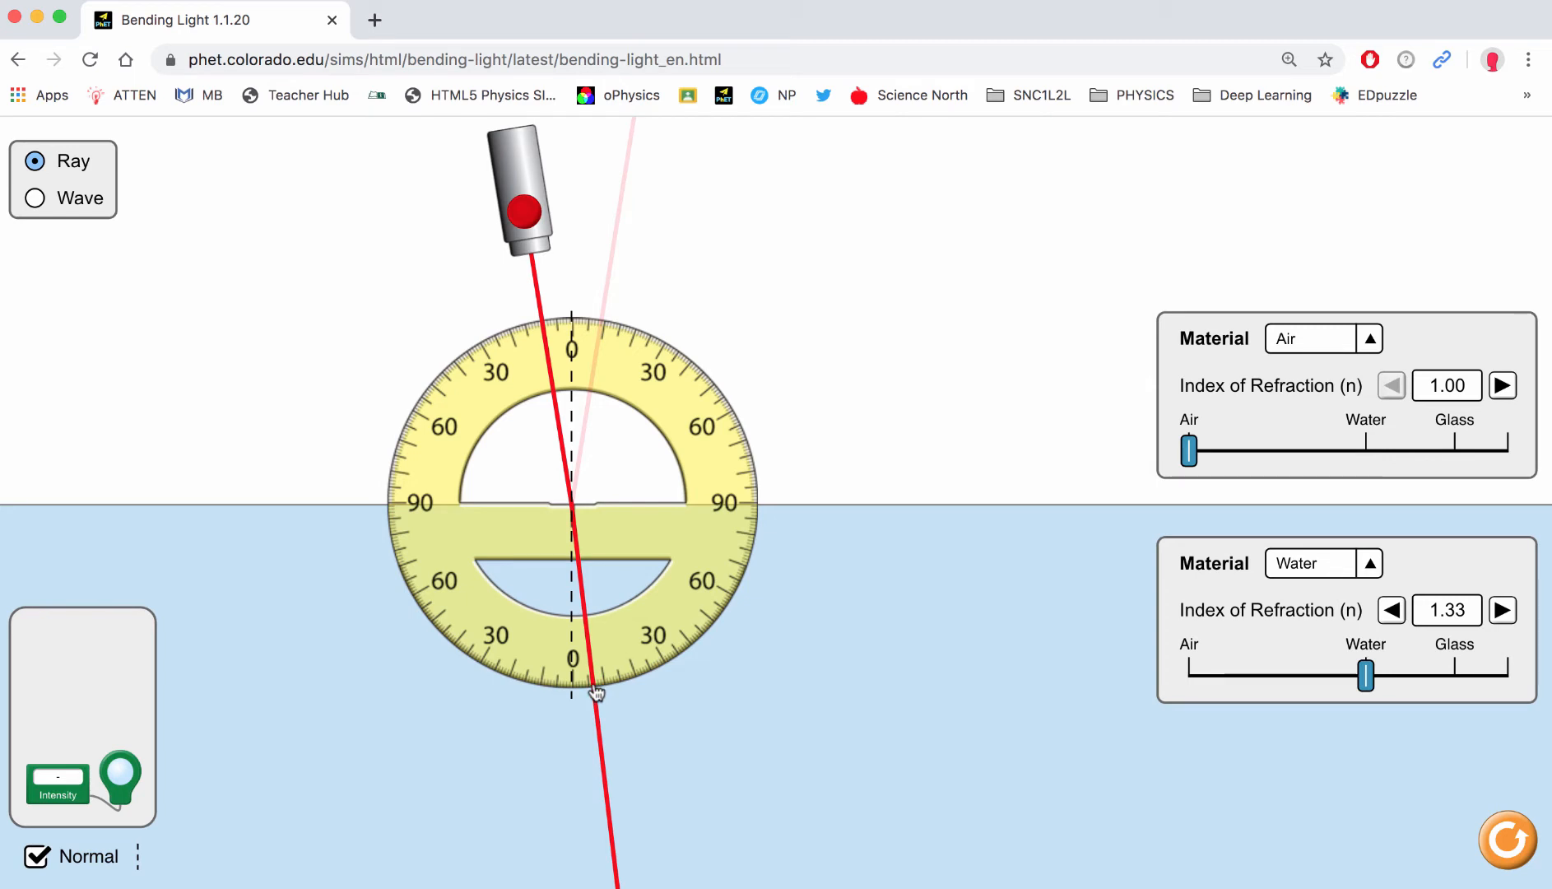
mouse_move(513, 169)
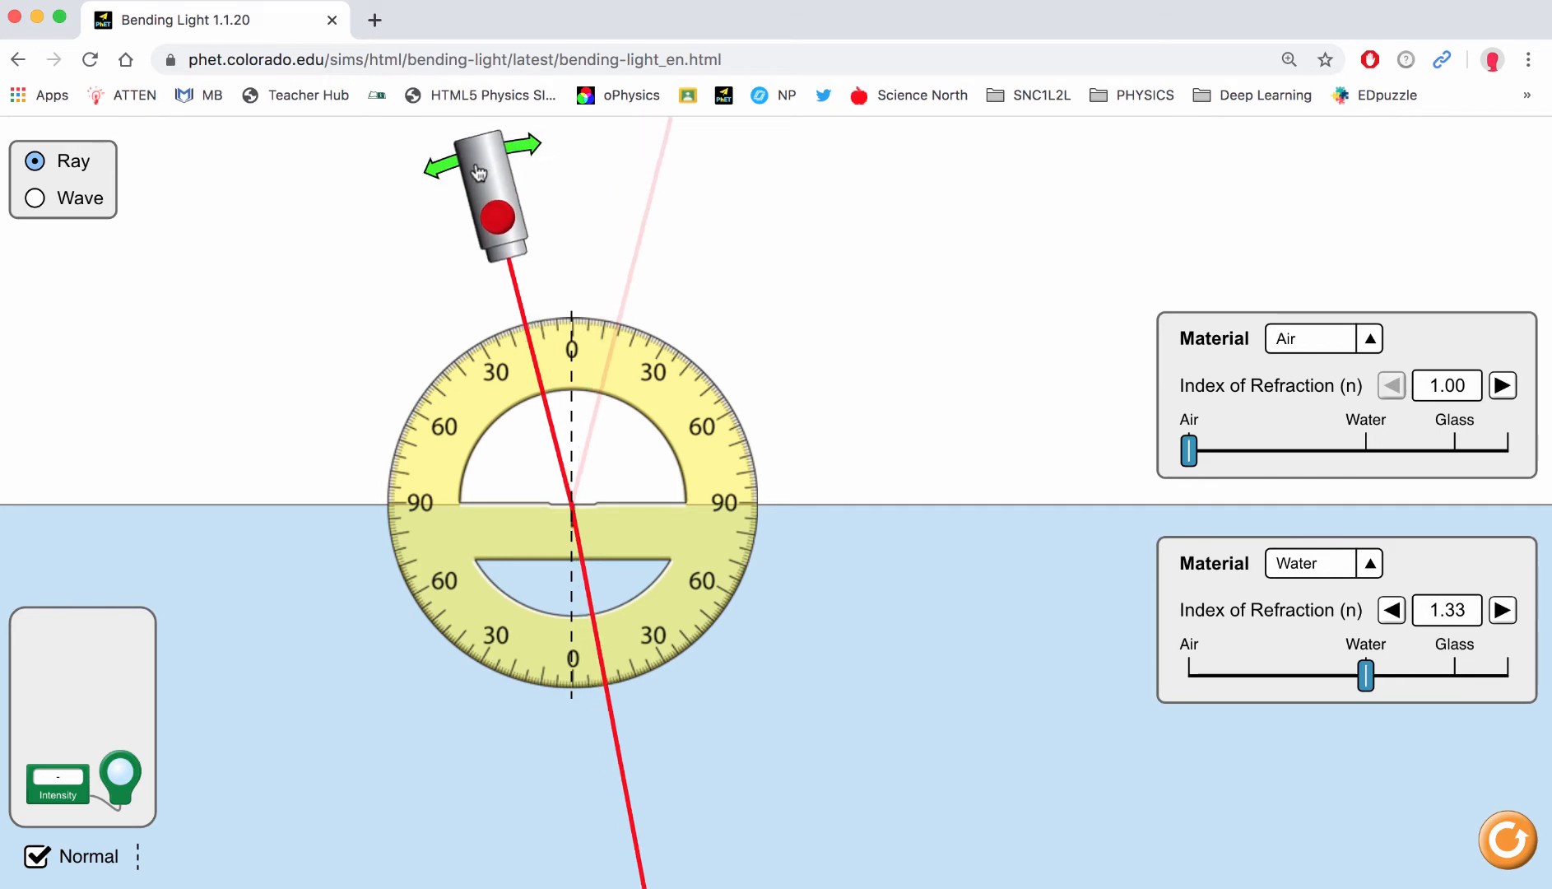
drag(496, 172, 473, 212)
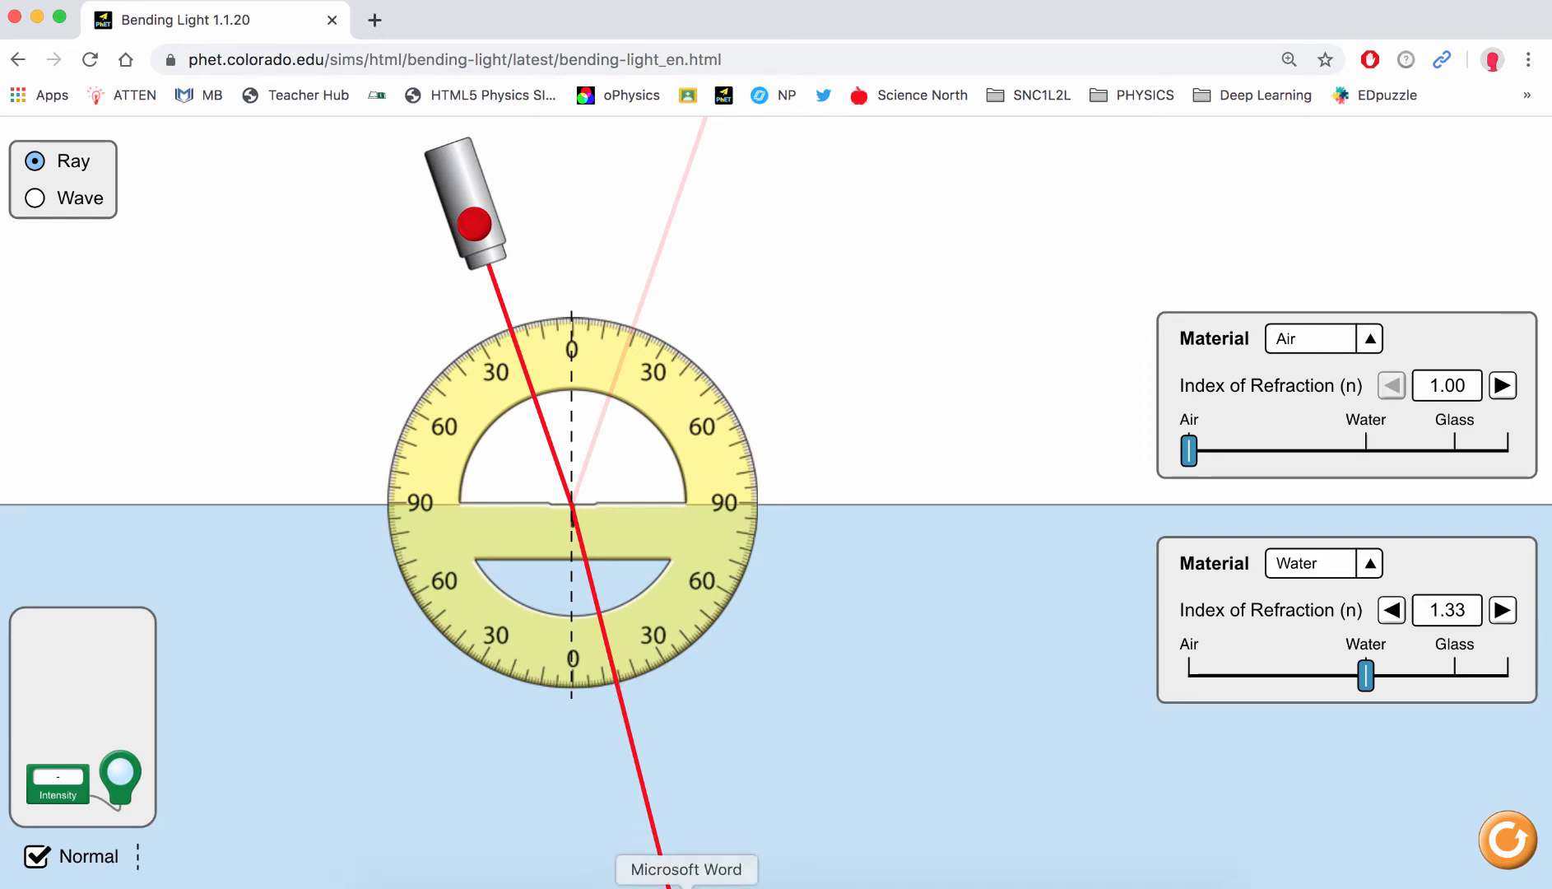
- Enter refracted angles 0, 7 and 14 in the air-to-water table
click(685, 869)
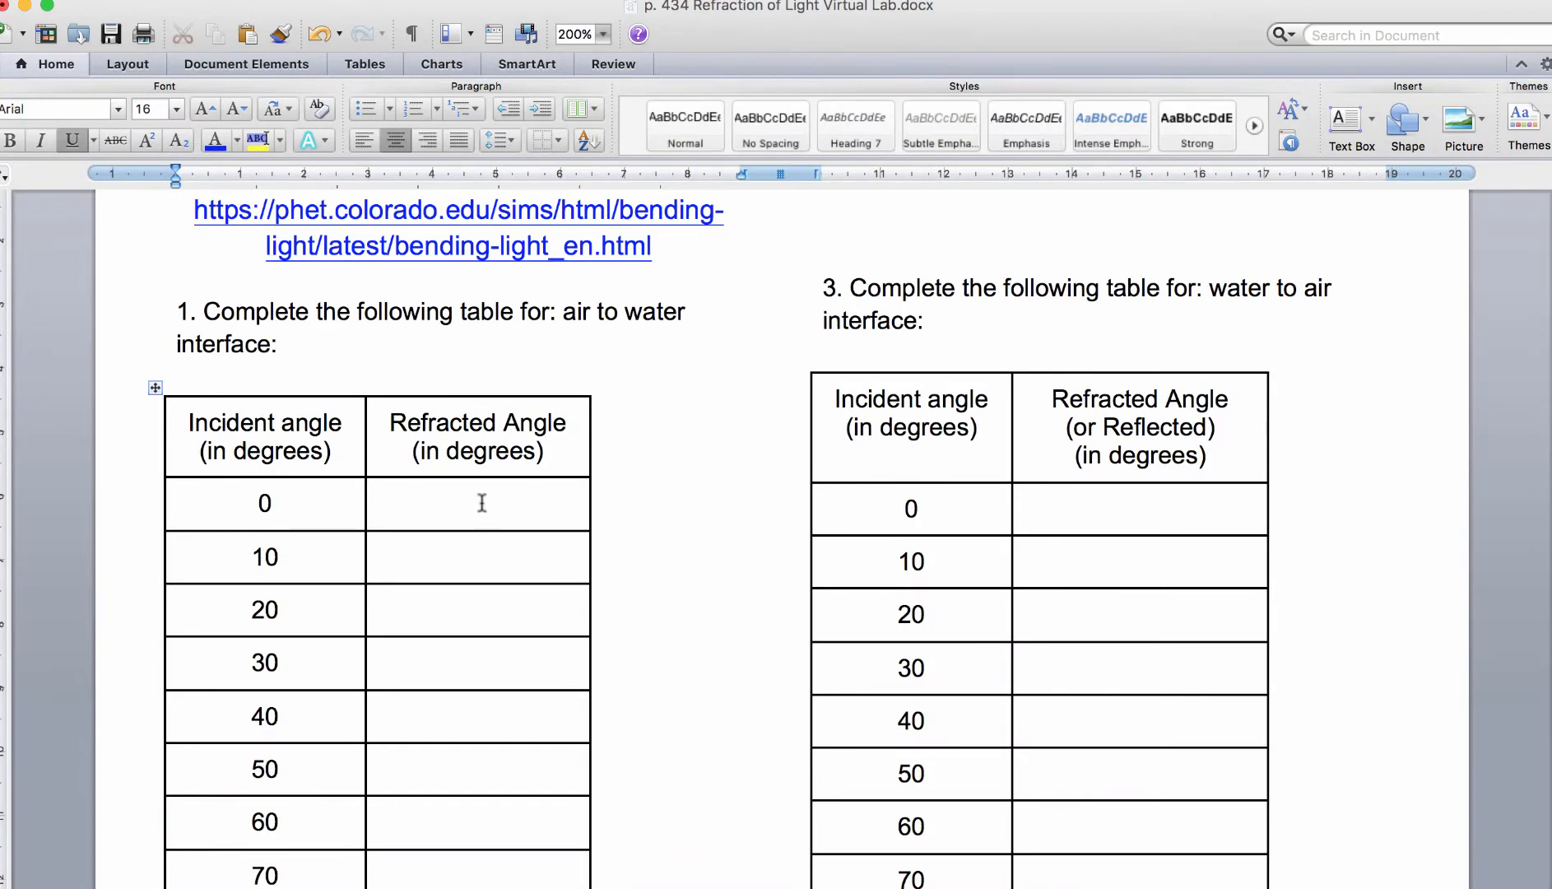
text(0)
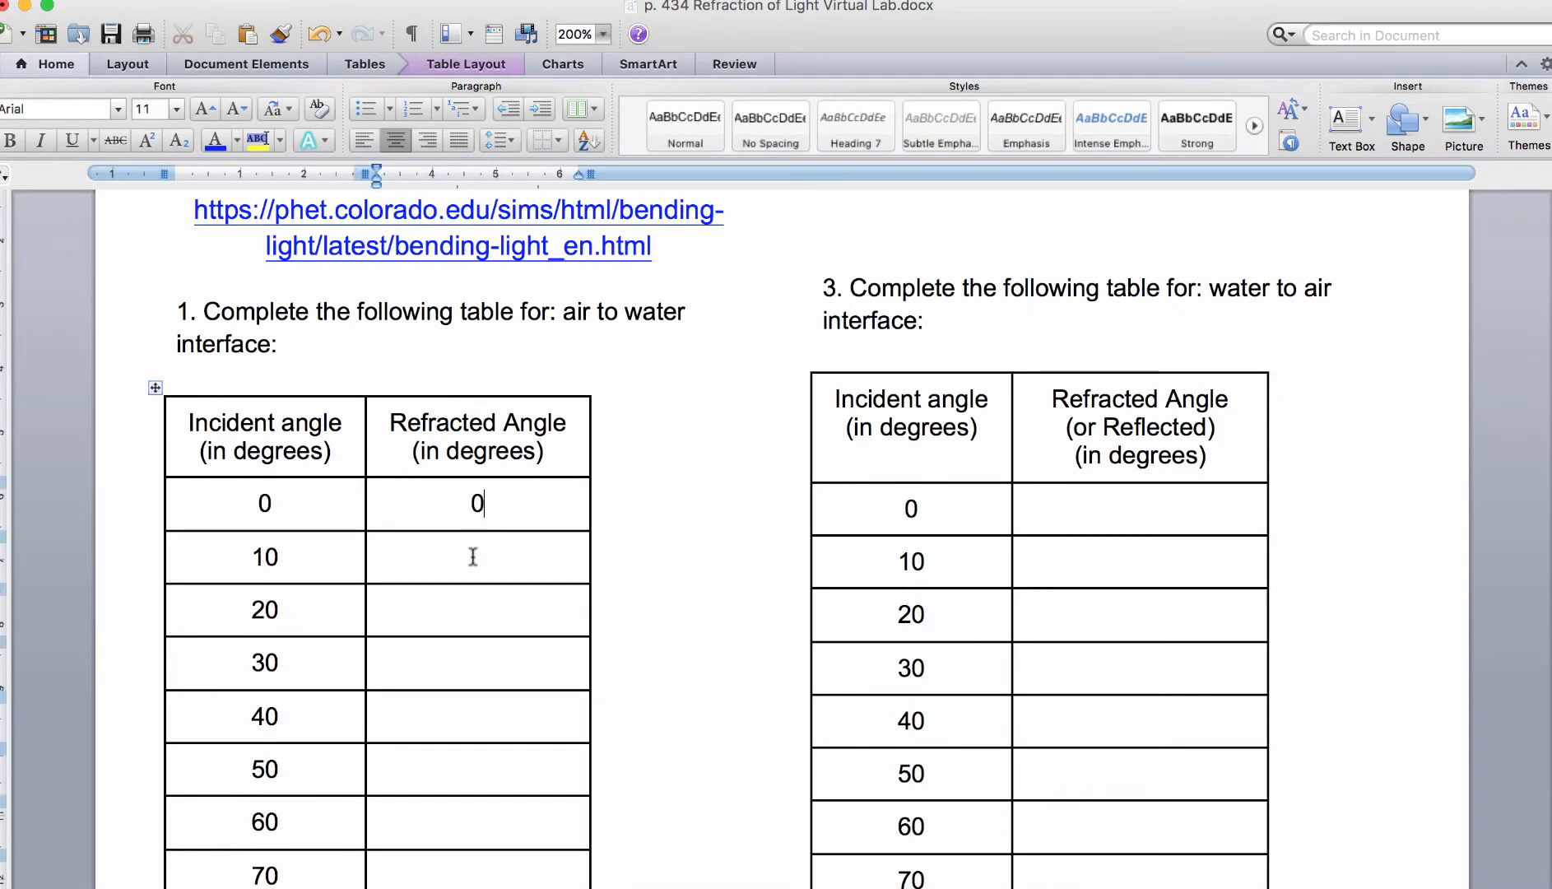
text(7)
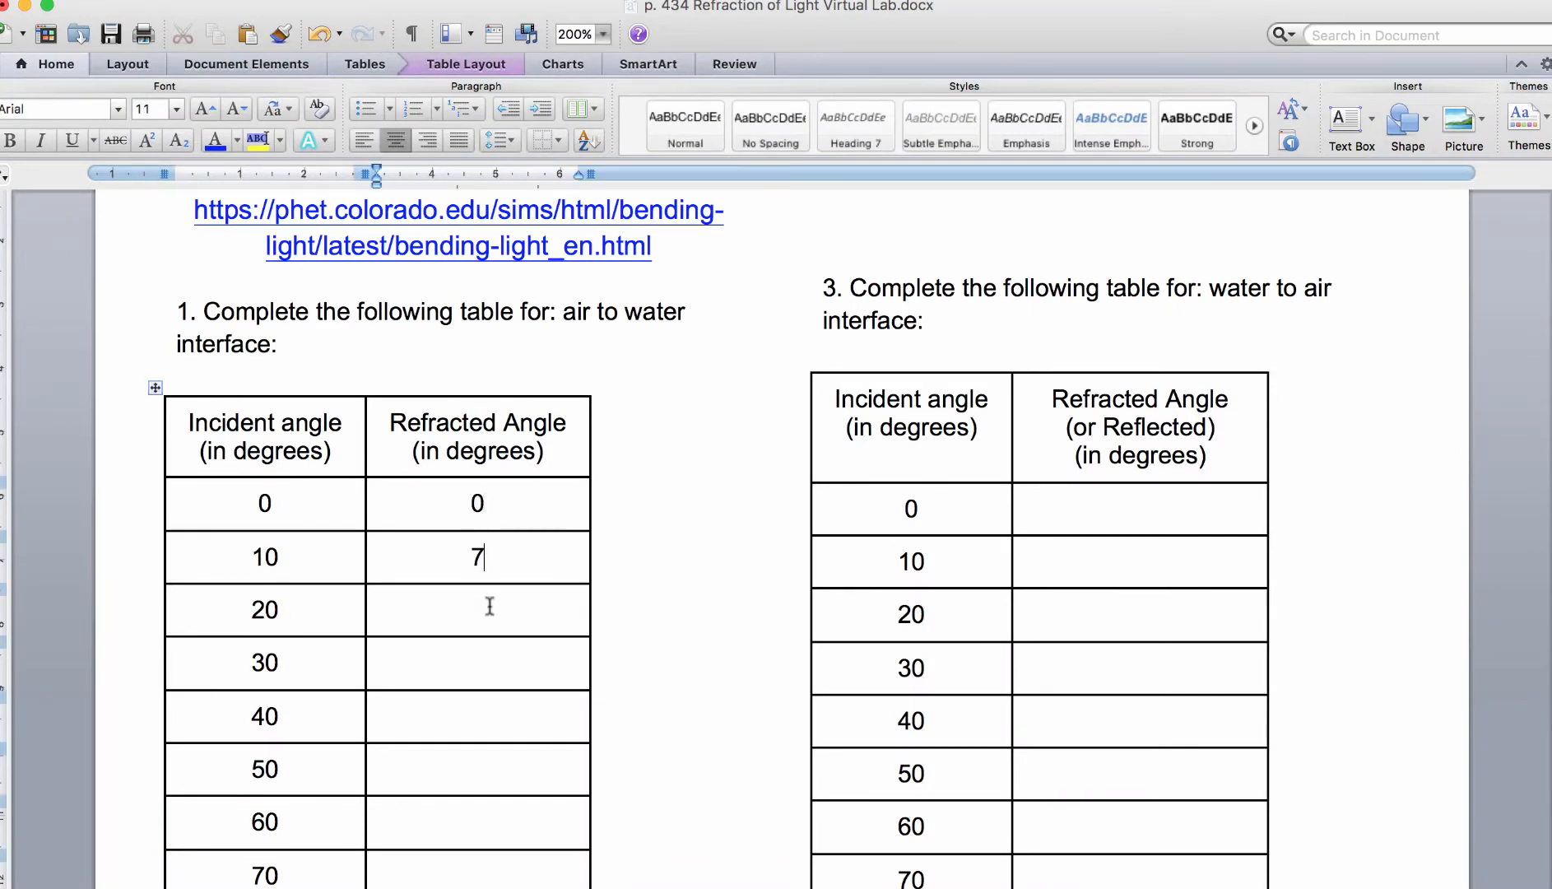
text(14)
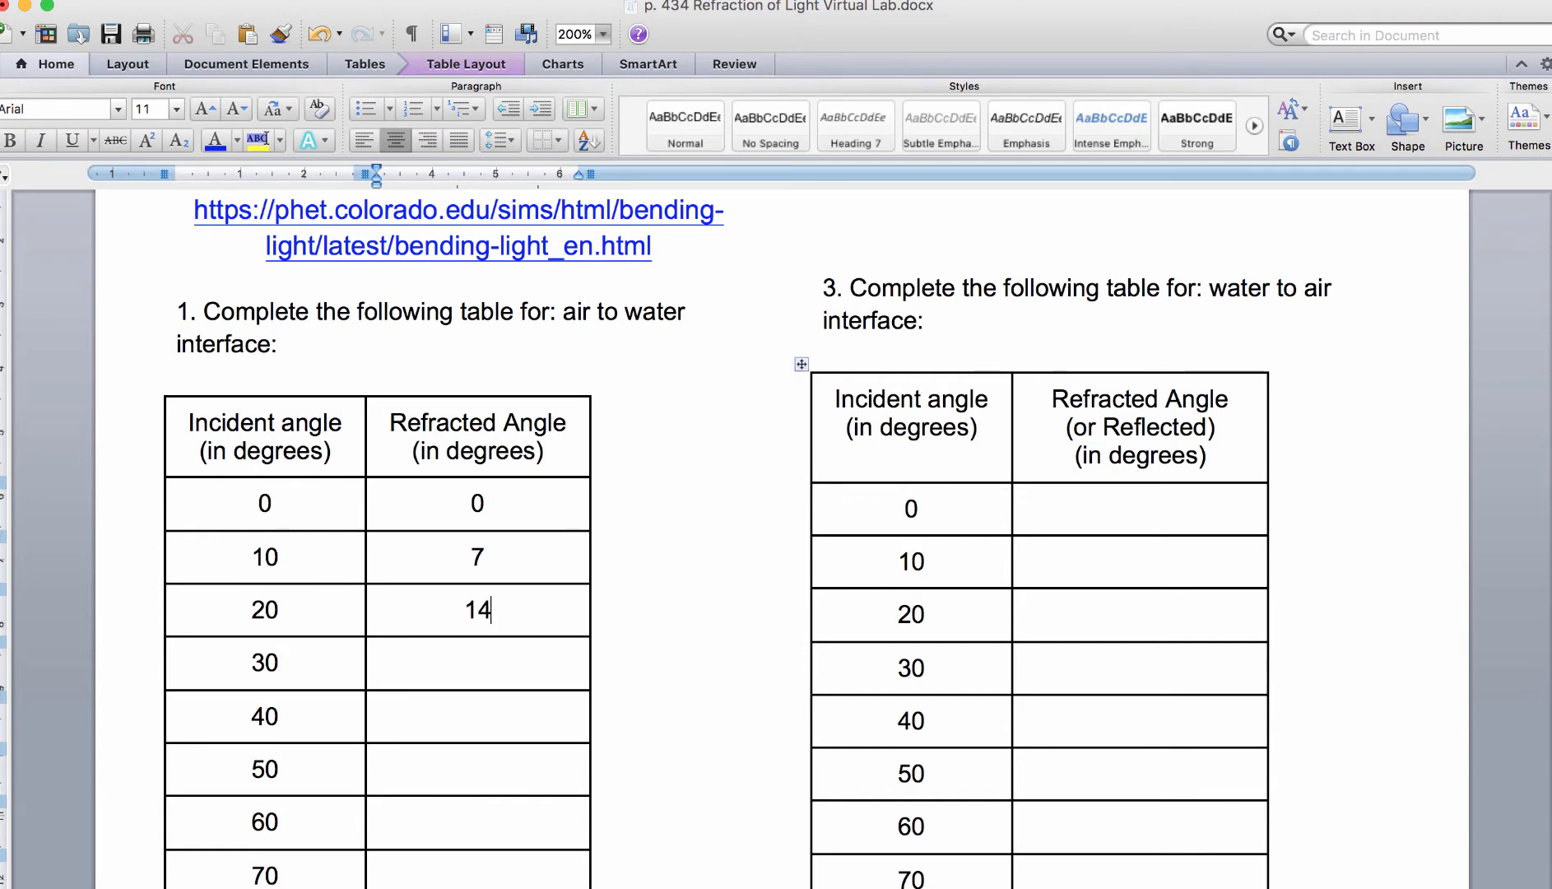
- Scroll the worksheet down to the air-to-glass table
scroll(down, 3)
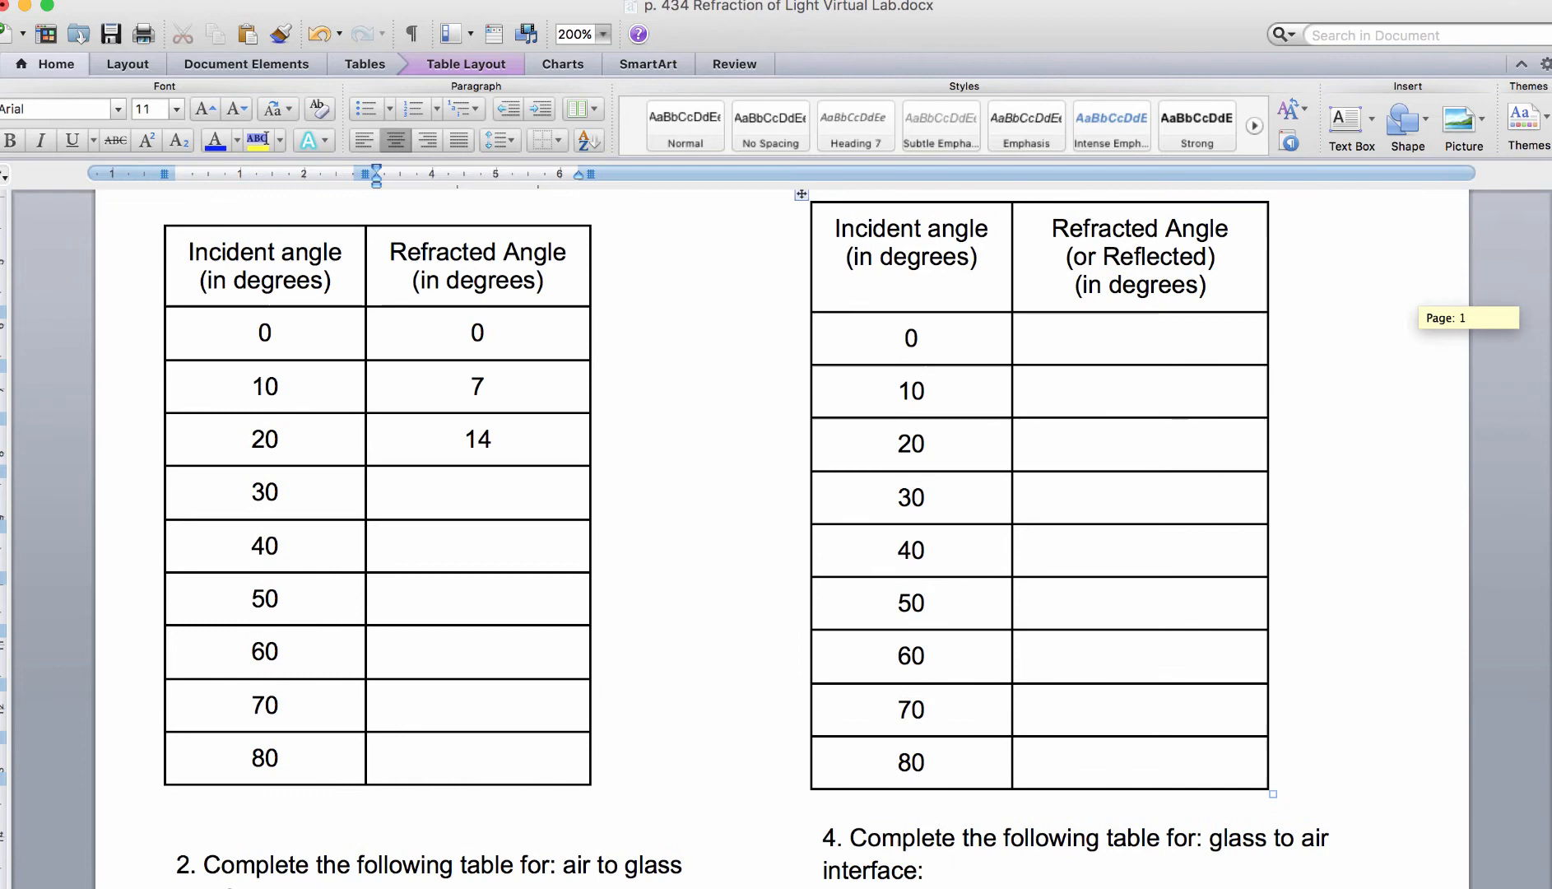
scroll(down, 3)
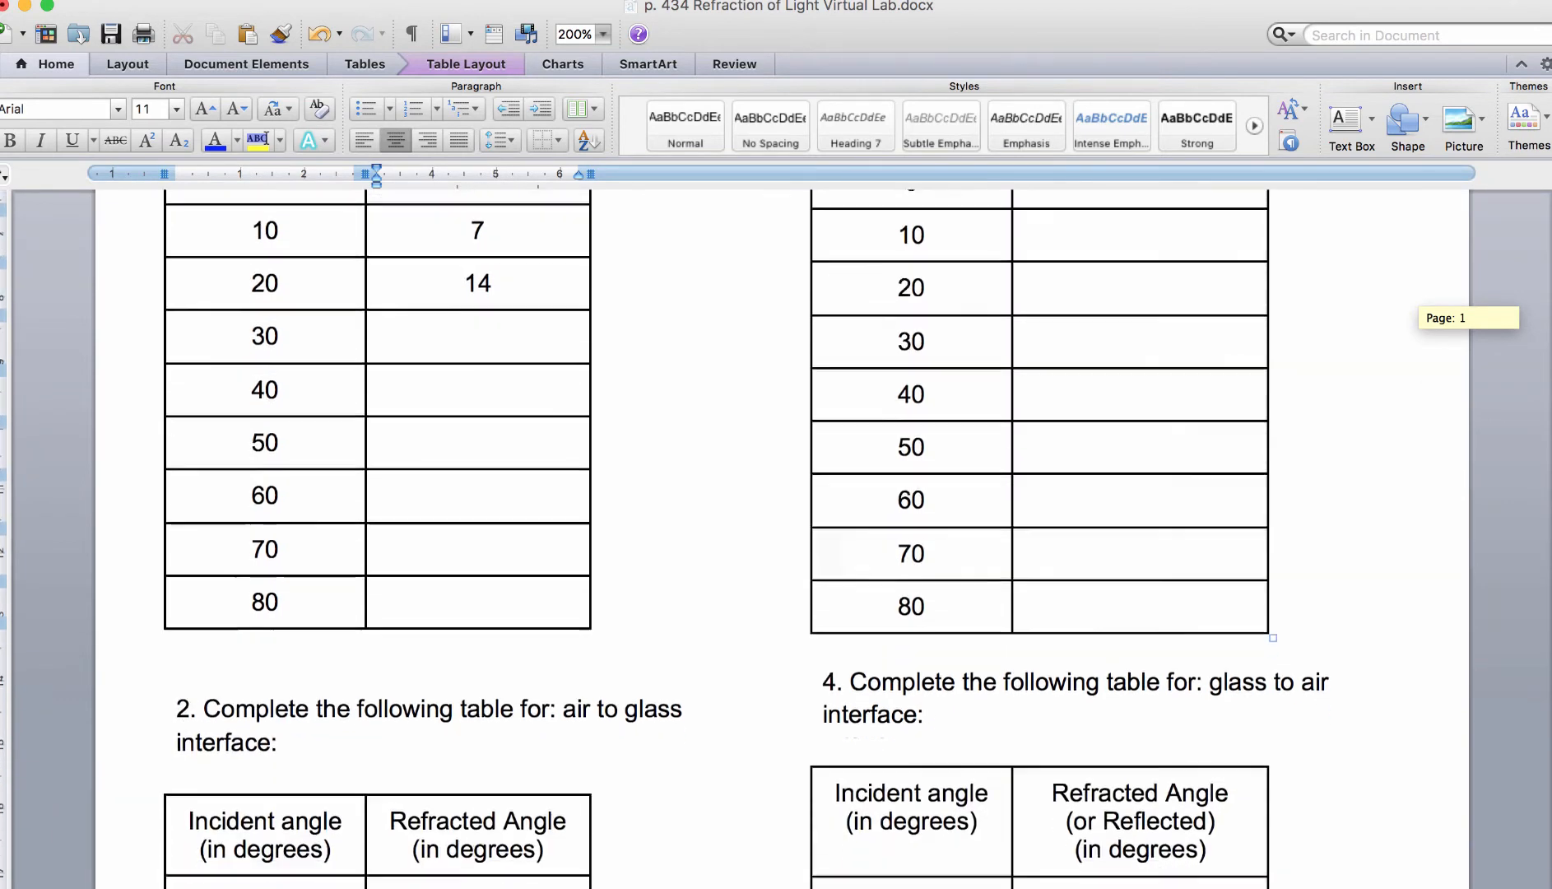
scroll(down, 3)
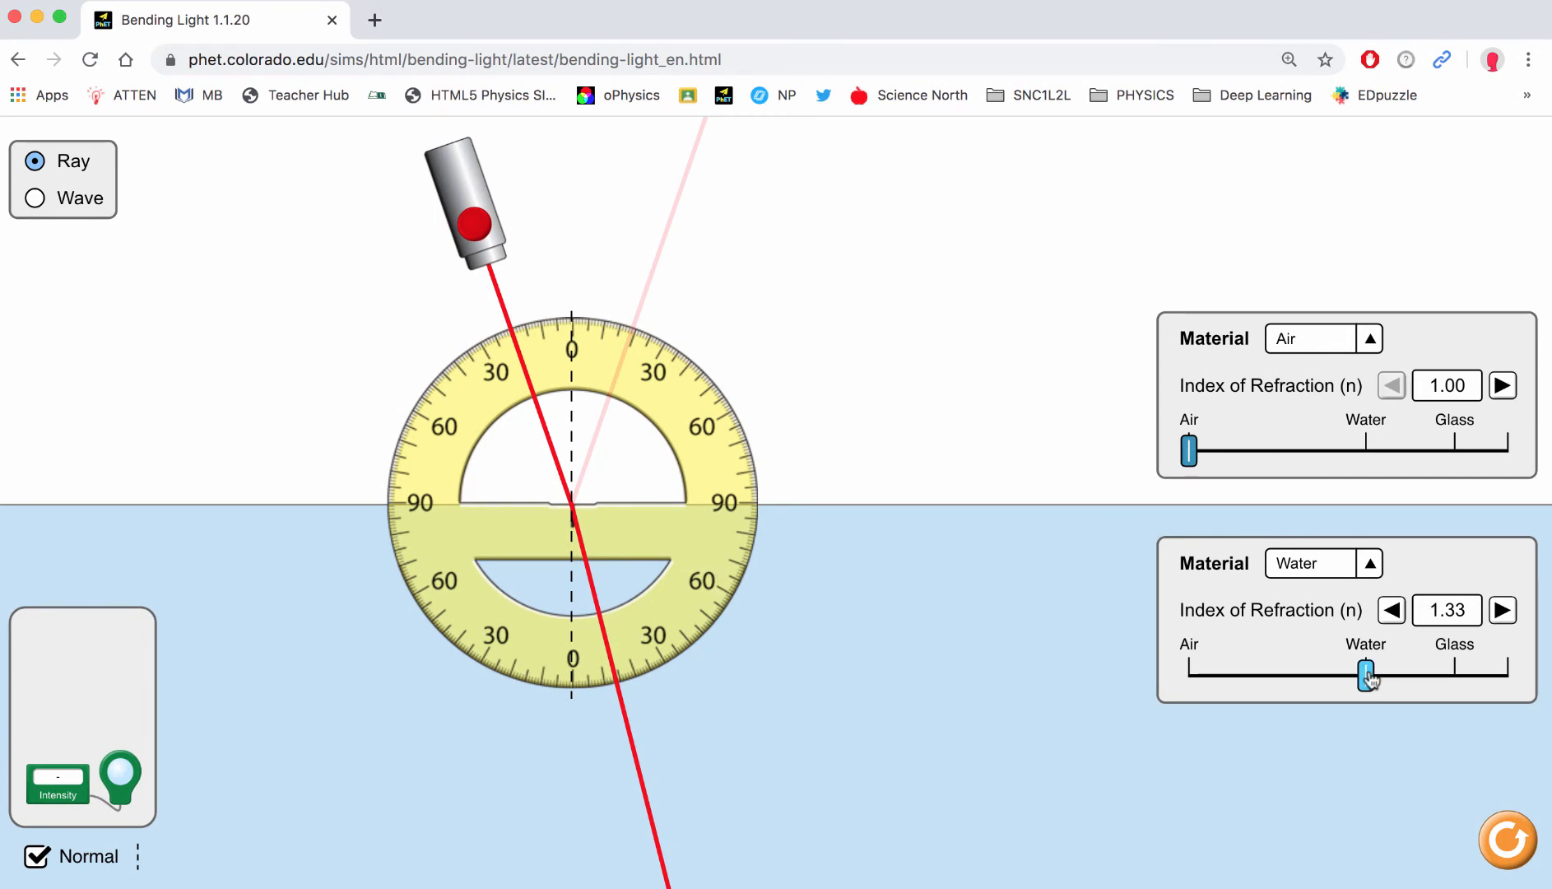
- Set the lower medium to glass (index 1.50) and tilt the laser to new incident angles
drag(1365, 675, 1455, 675)
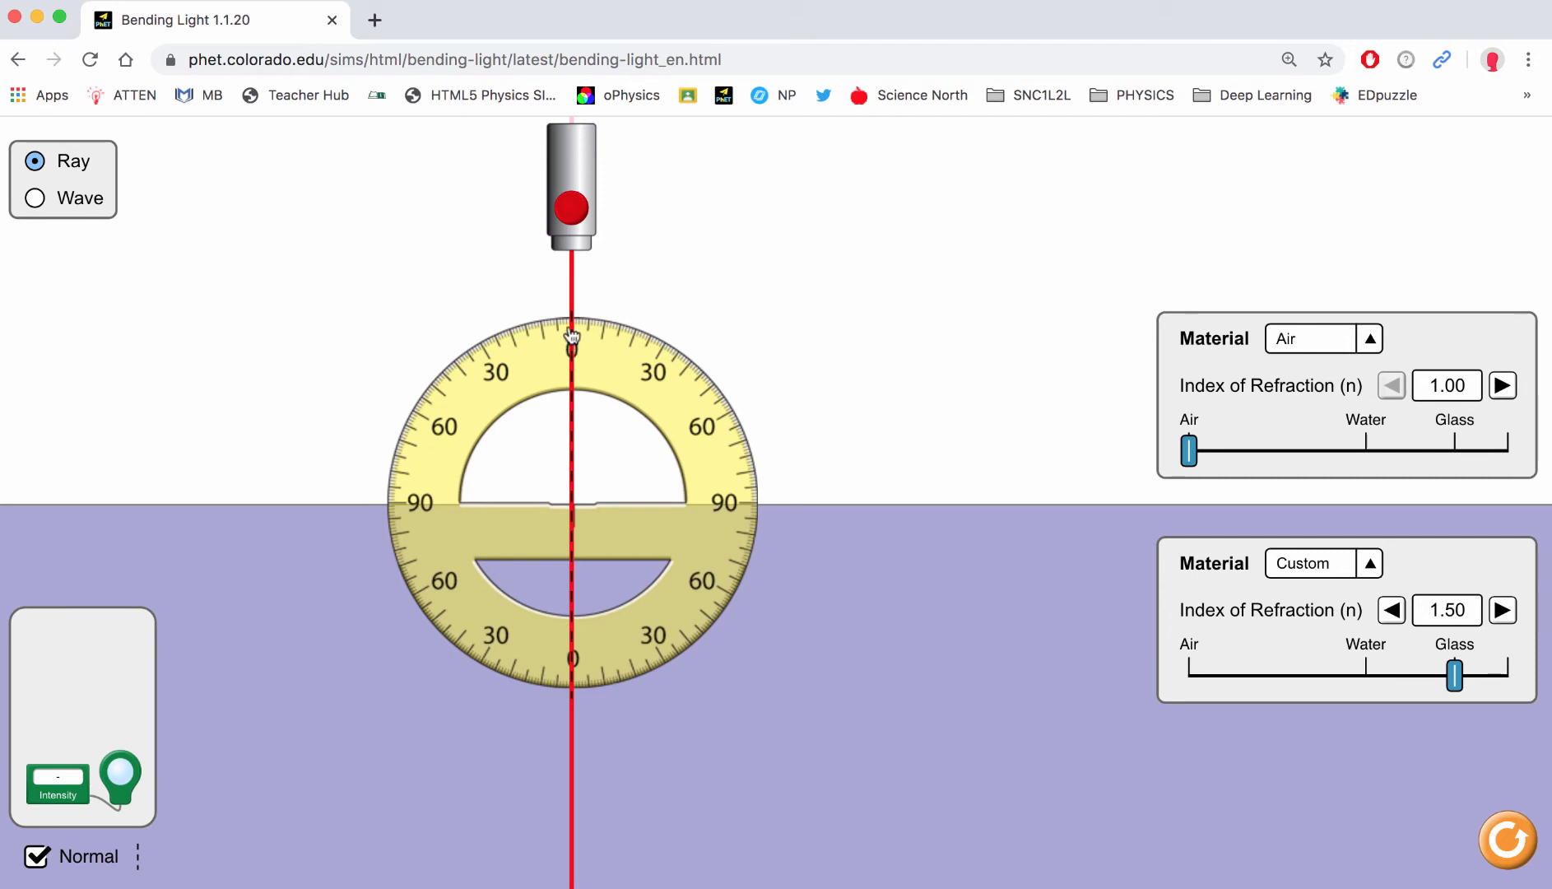
mouse_move(586, 180)
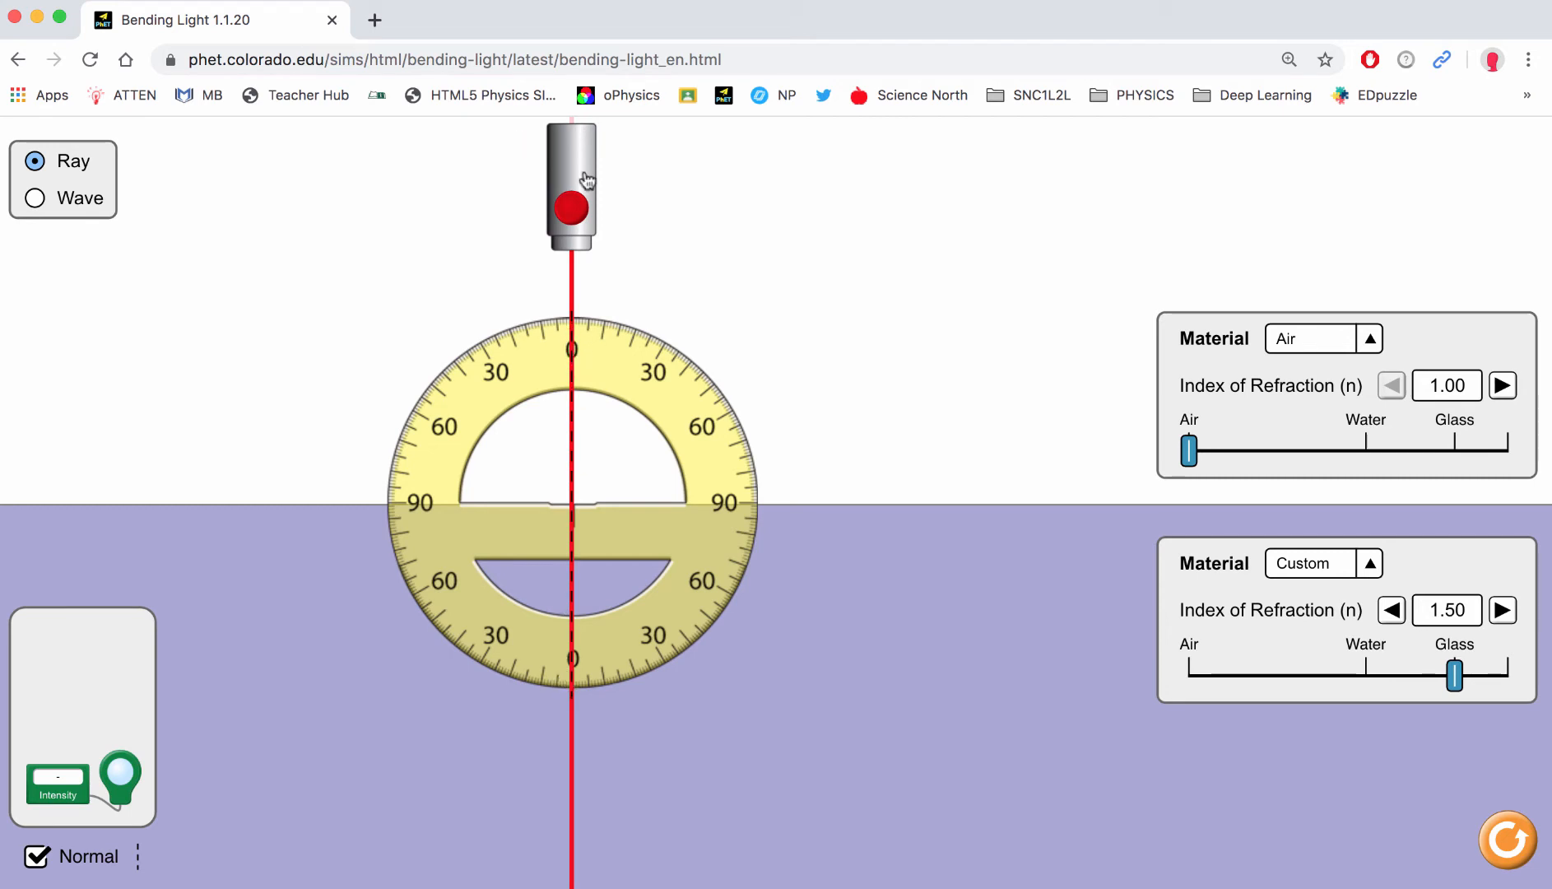
drag(570, 183, 515, 197)
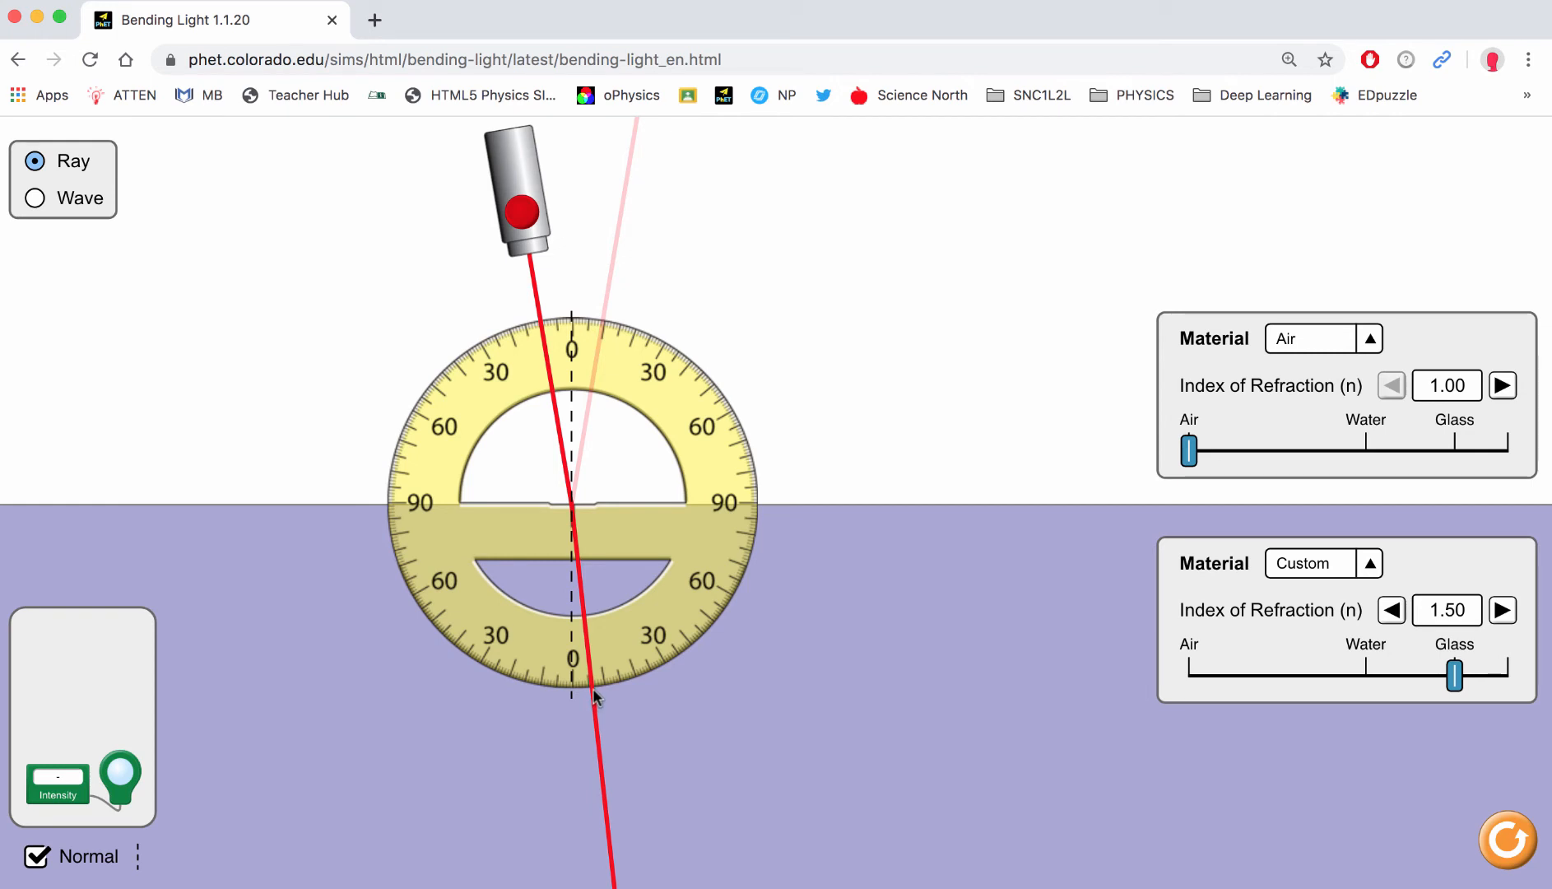
drag(523, 208, 486, 197)
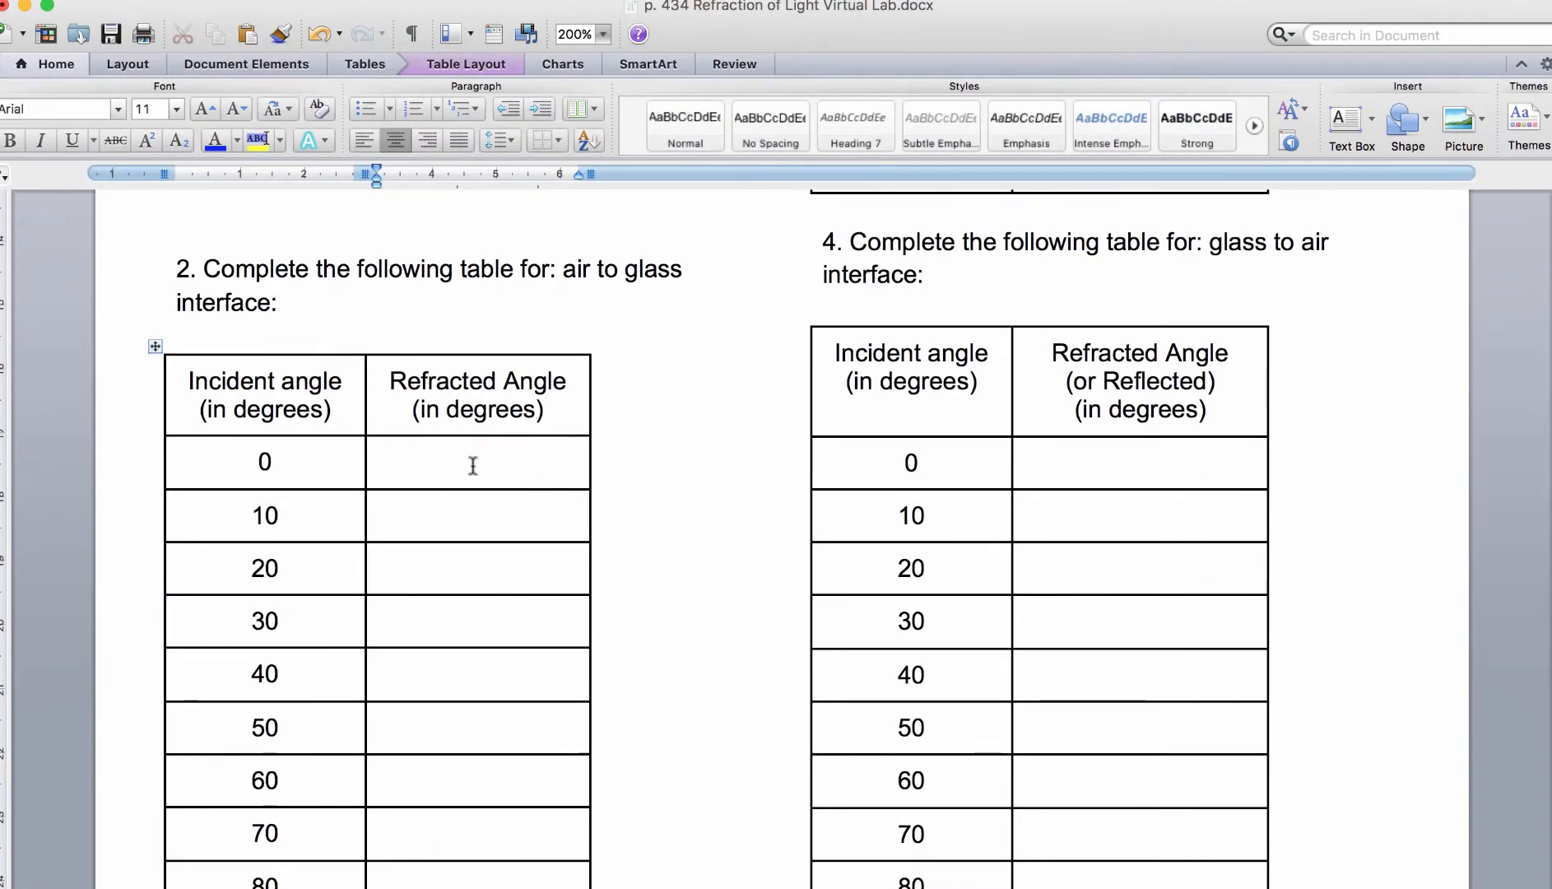
- Enter refracted angles 0, 6 and 12 in the air-to-glass table
text(0)
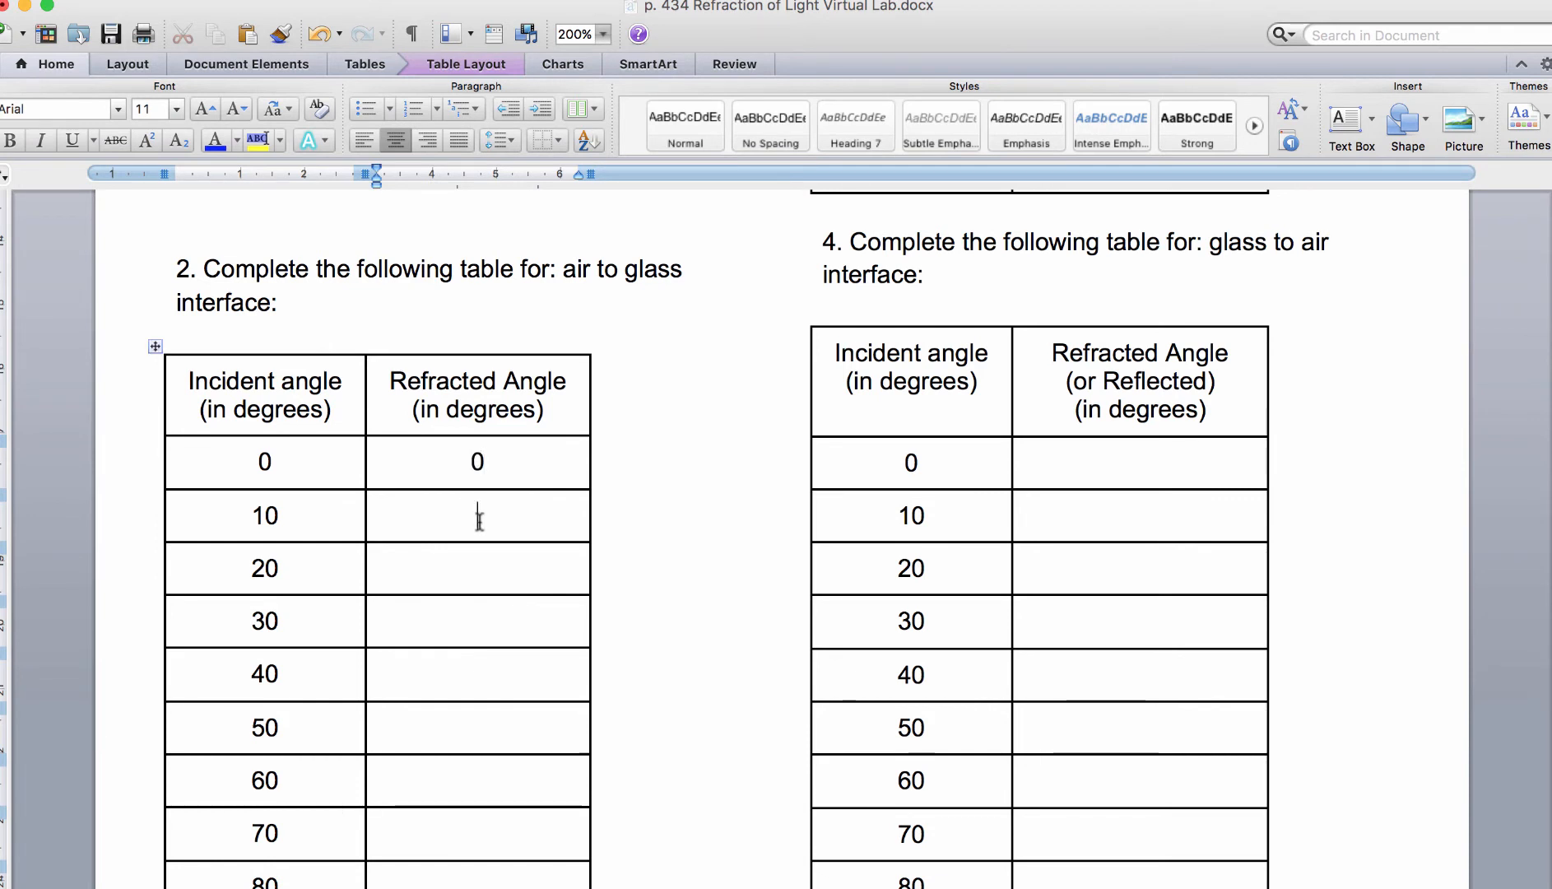
text(6)
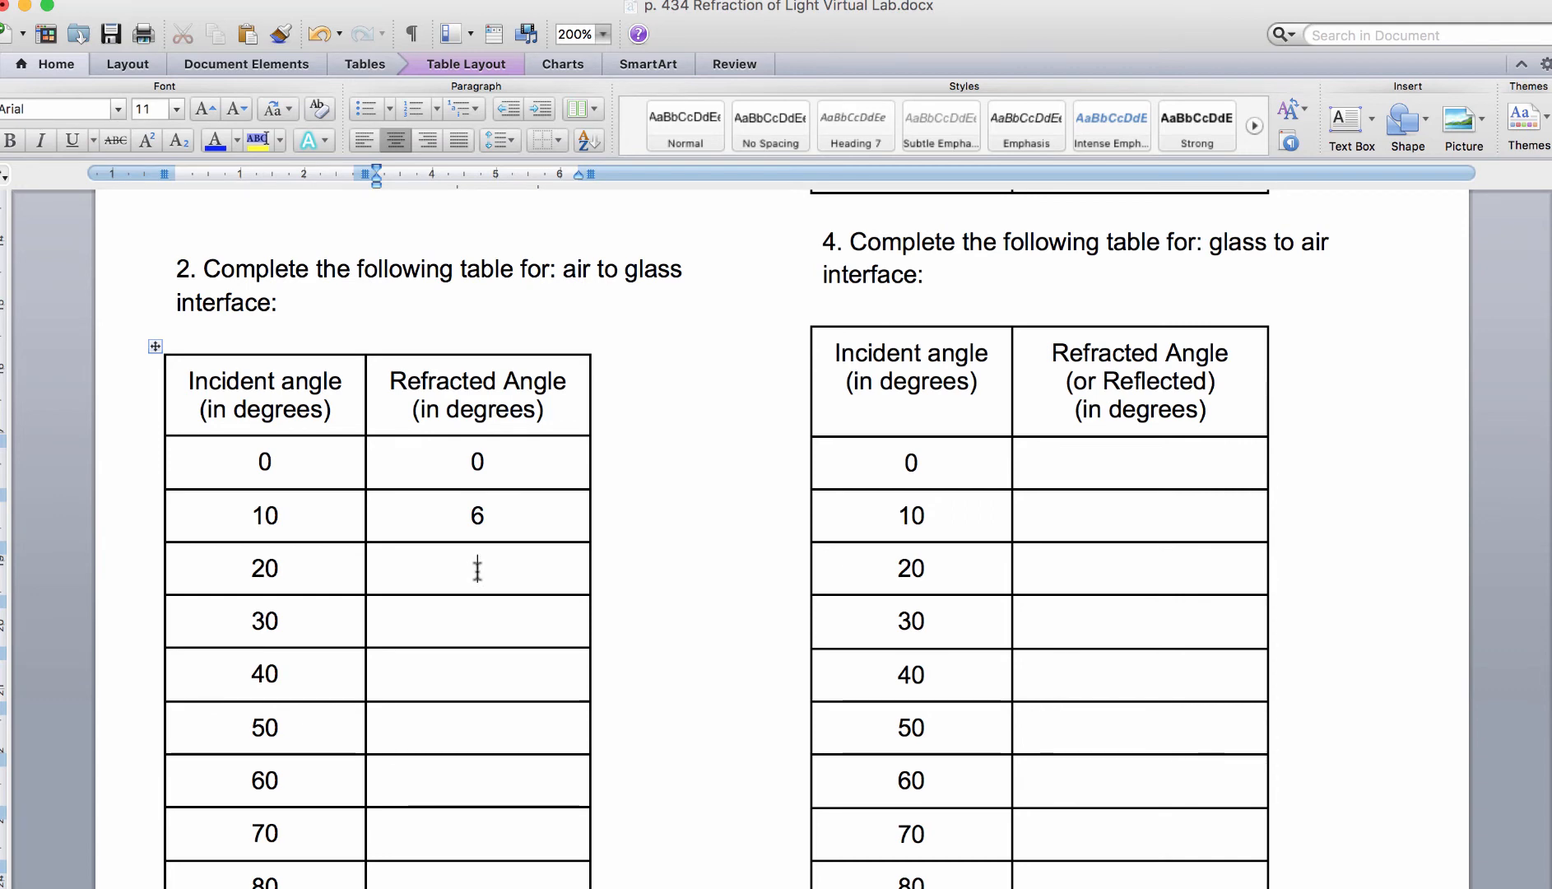
text(12)
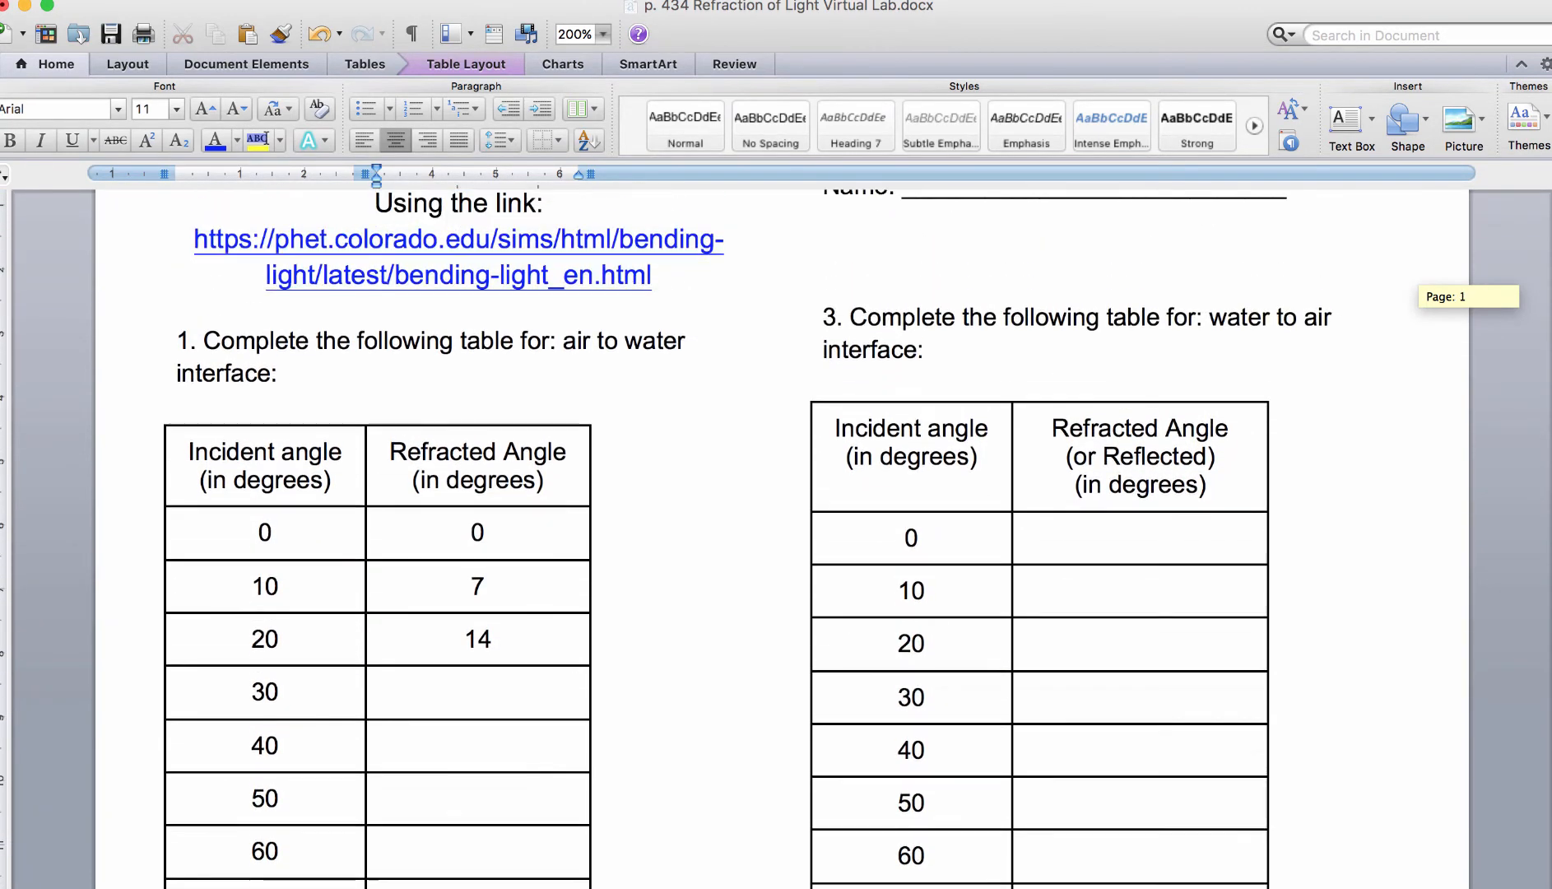
mouse_move(1185, 334)
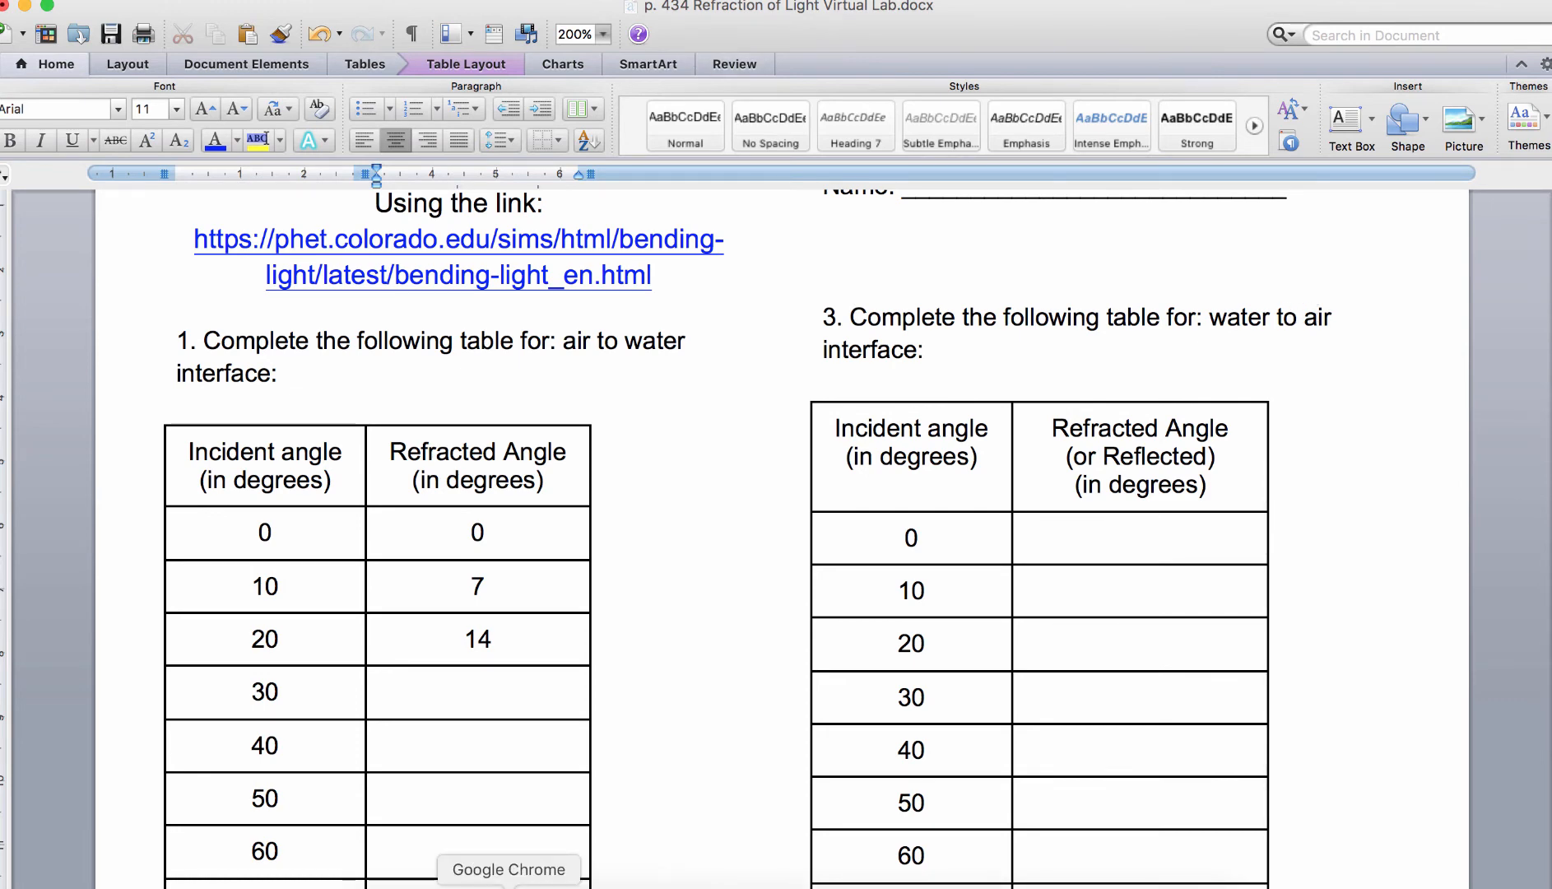
- Switch back to the Bending Light simulation in the browser
click(510, 869)
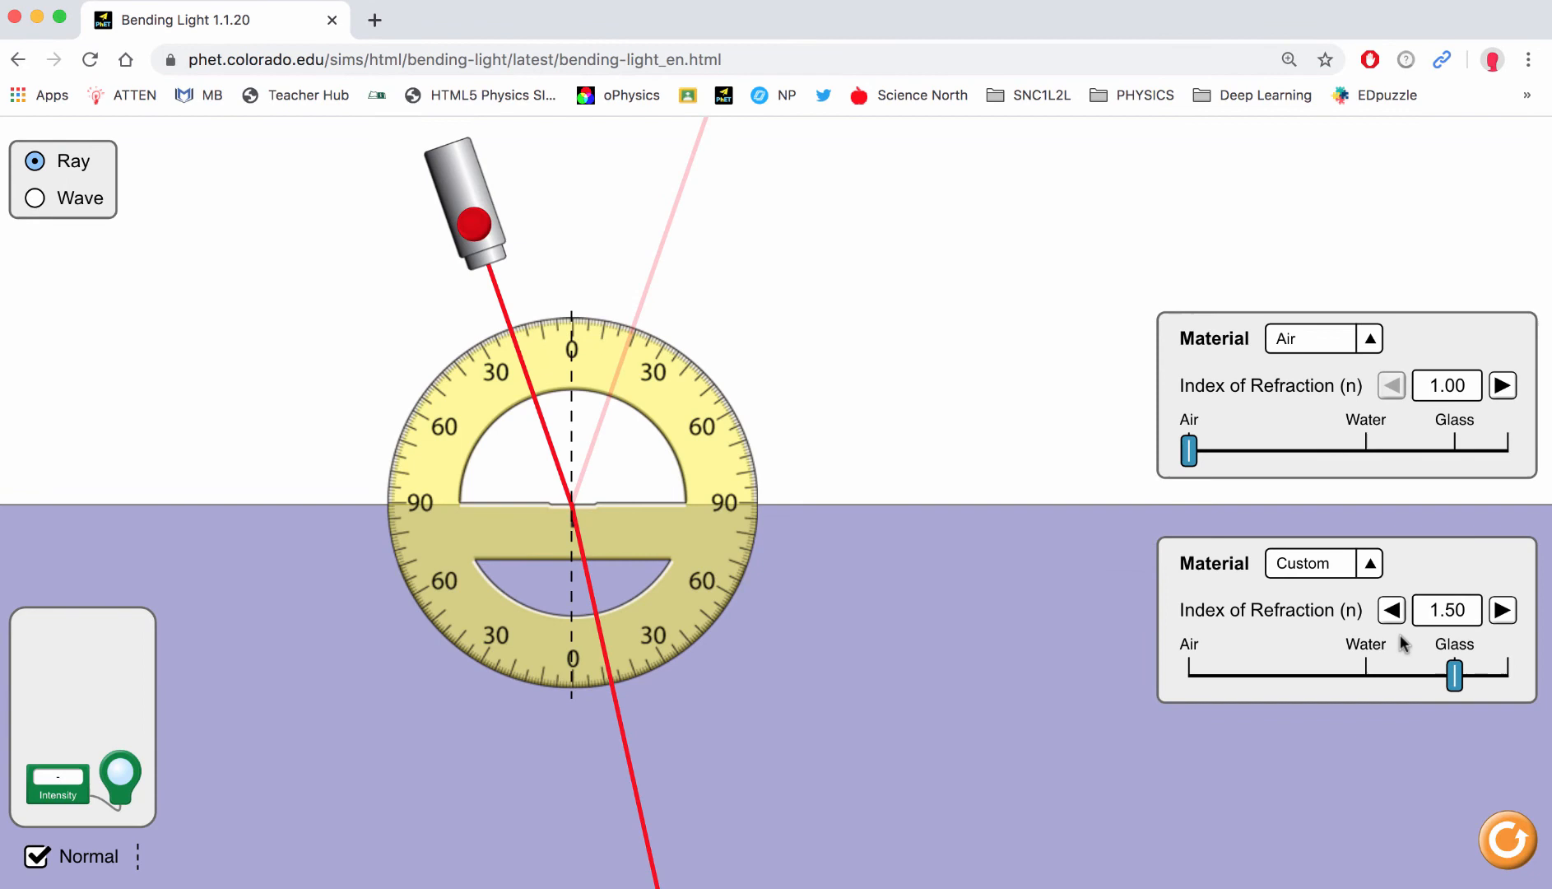
- Aim the laser straight down, set the top medium to water (1.33) and the bottom to air (1.00)
drag(473, 223, 564, 187)
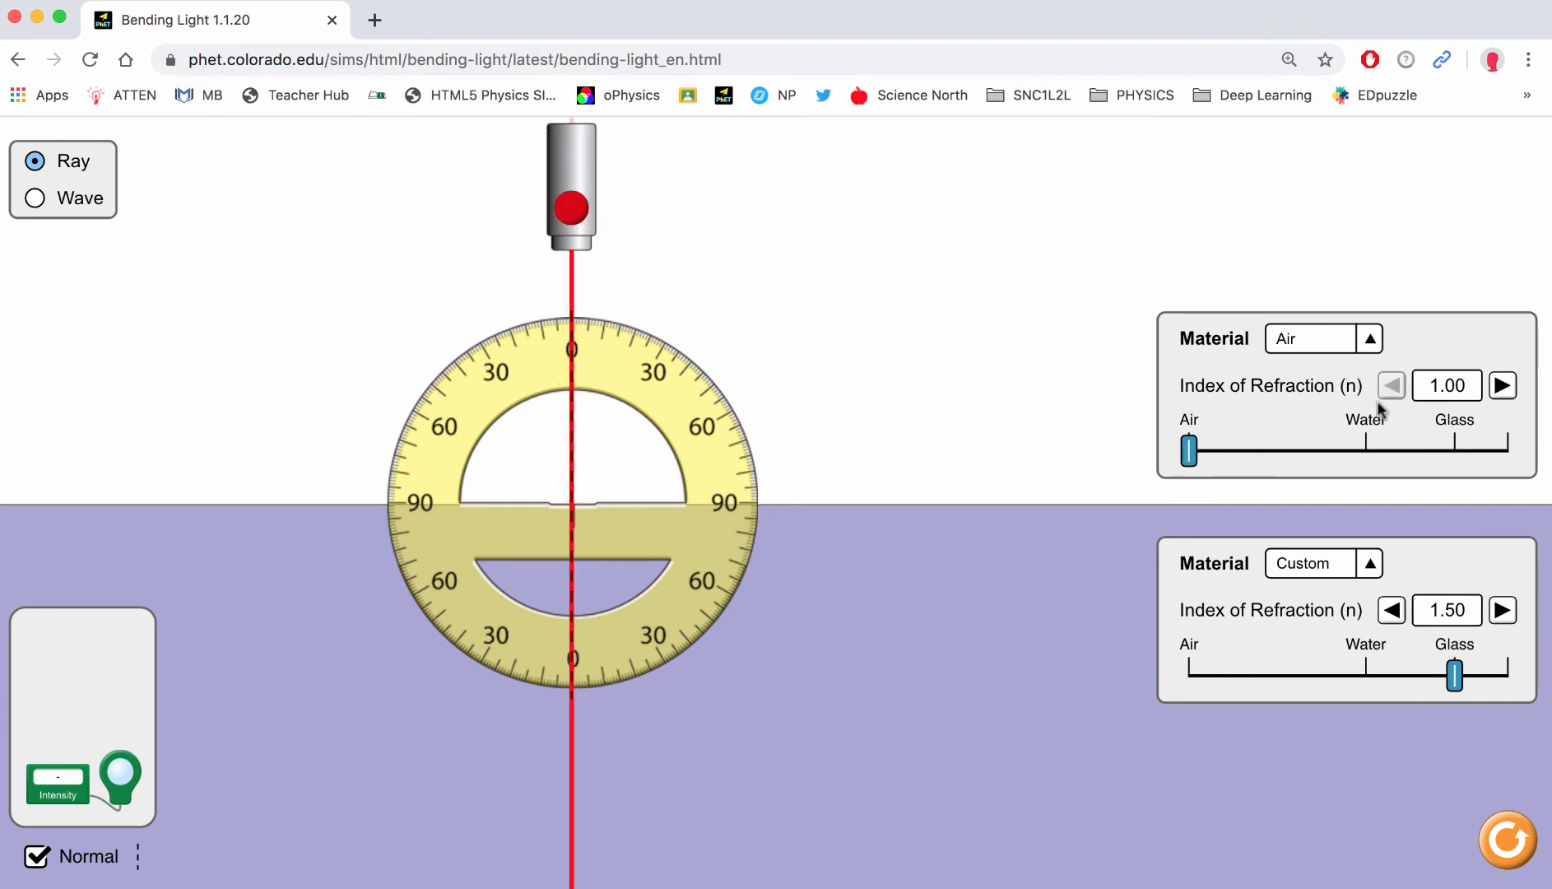
drag(1188, 451, 1379, 451)
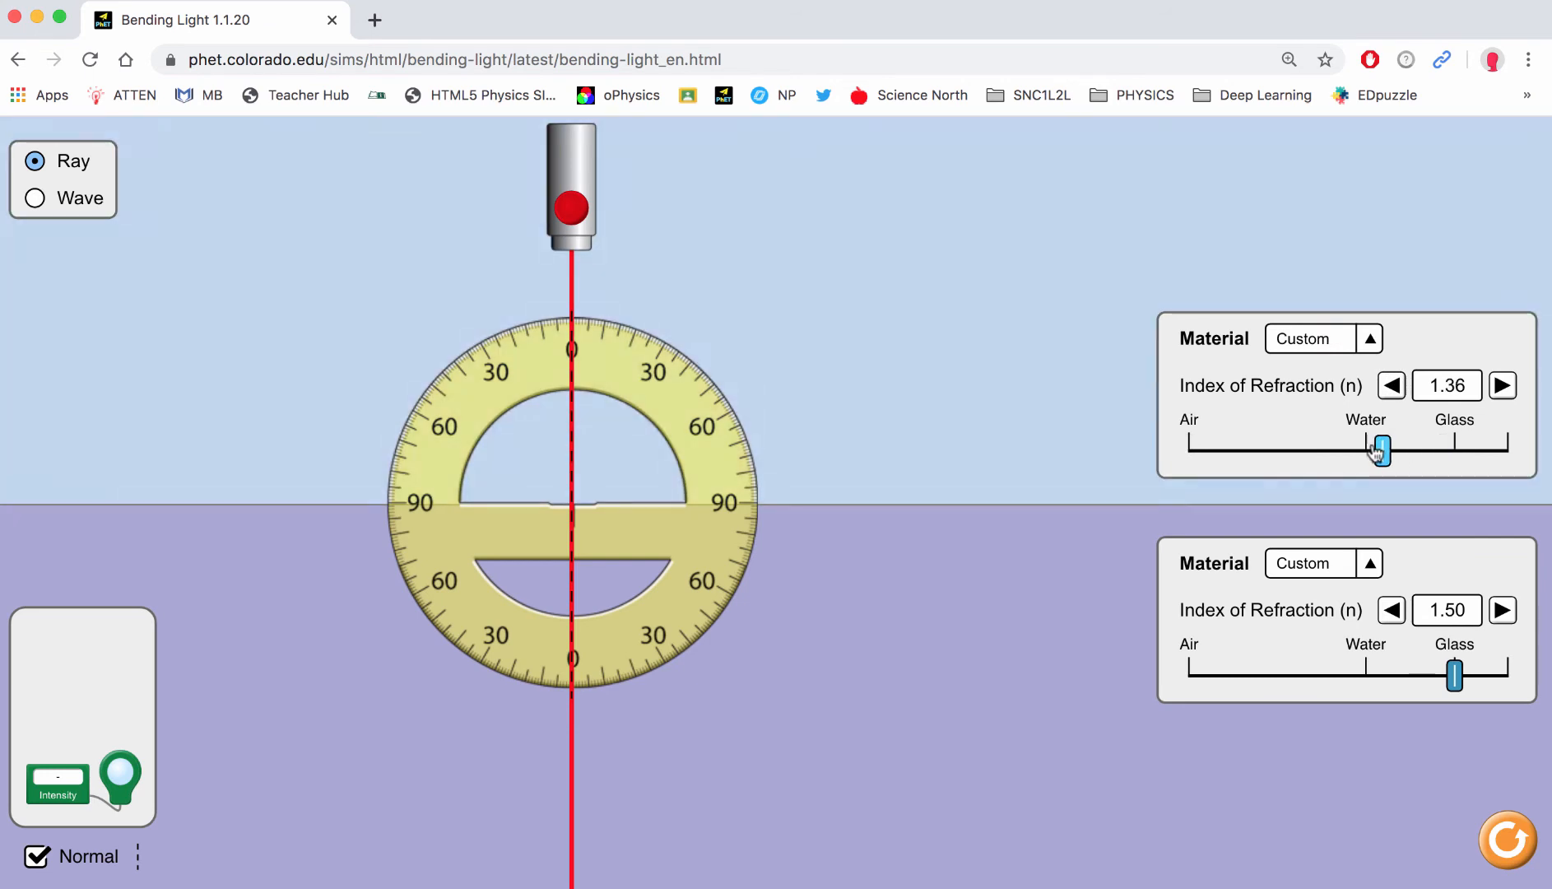
drag(1379, 449, 1365, 449)
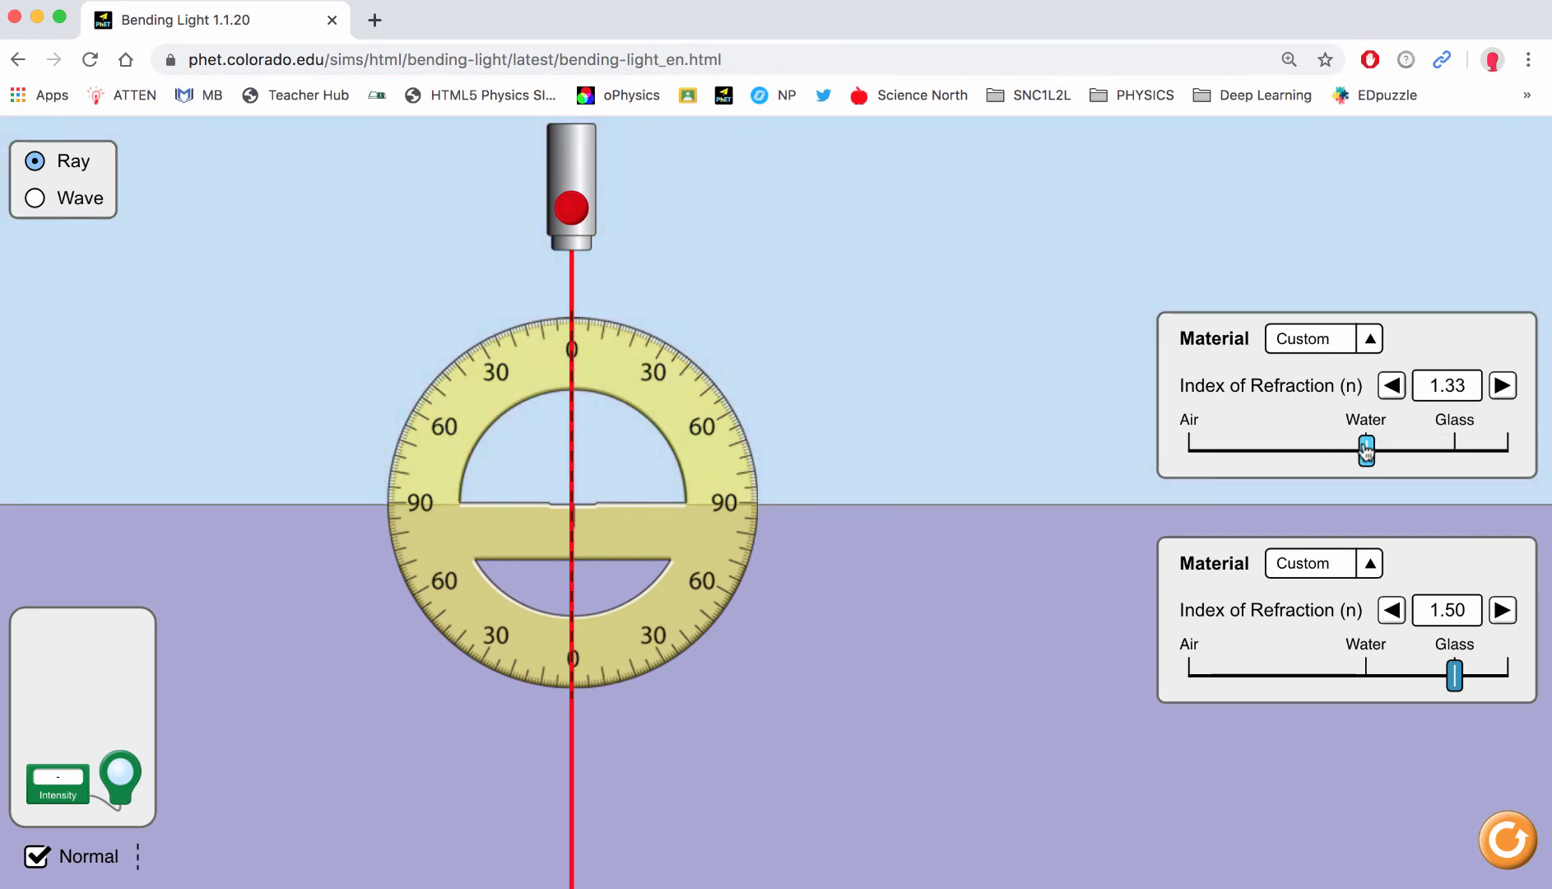
drag(1455, 676, 1188, 676)
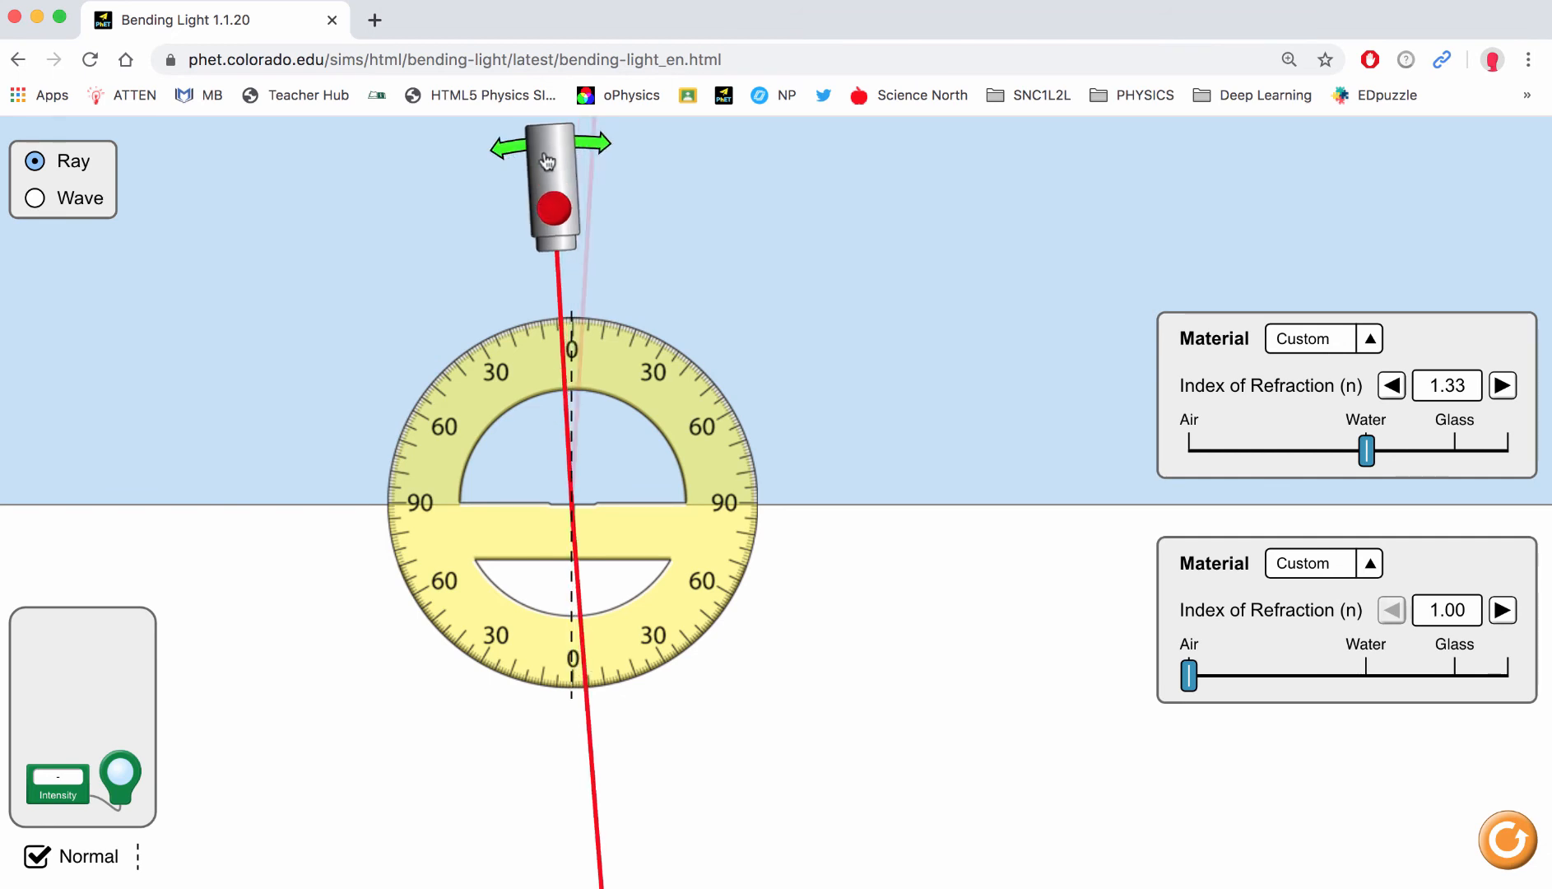
- Tilt the laser through increasing incident angles up to about 30° into the air
drag(552, 173, 515, 178)
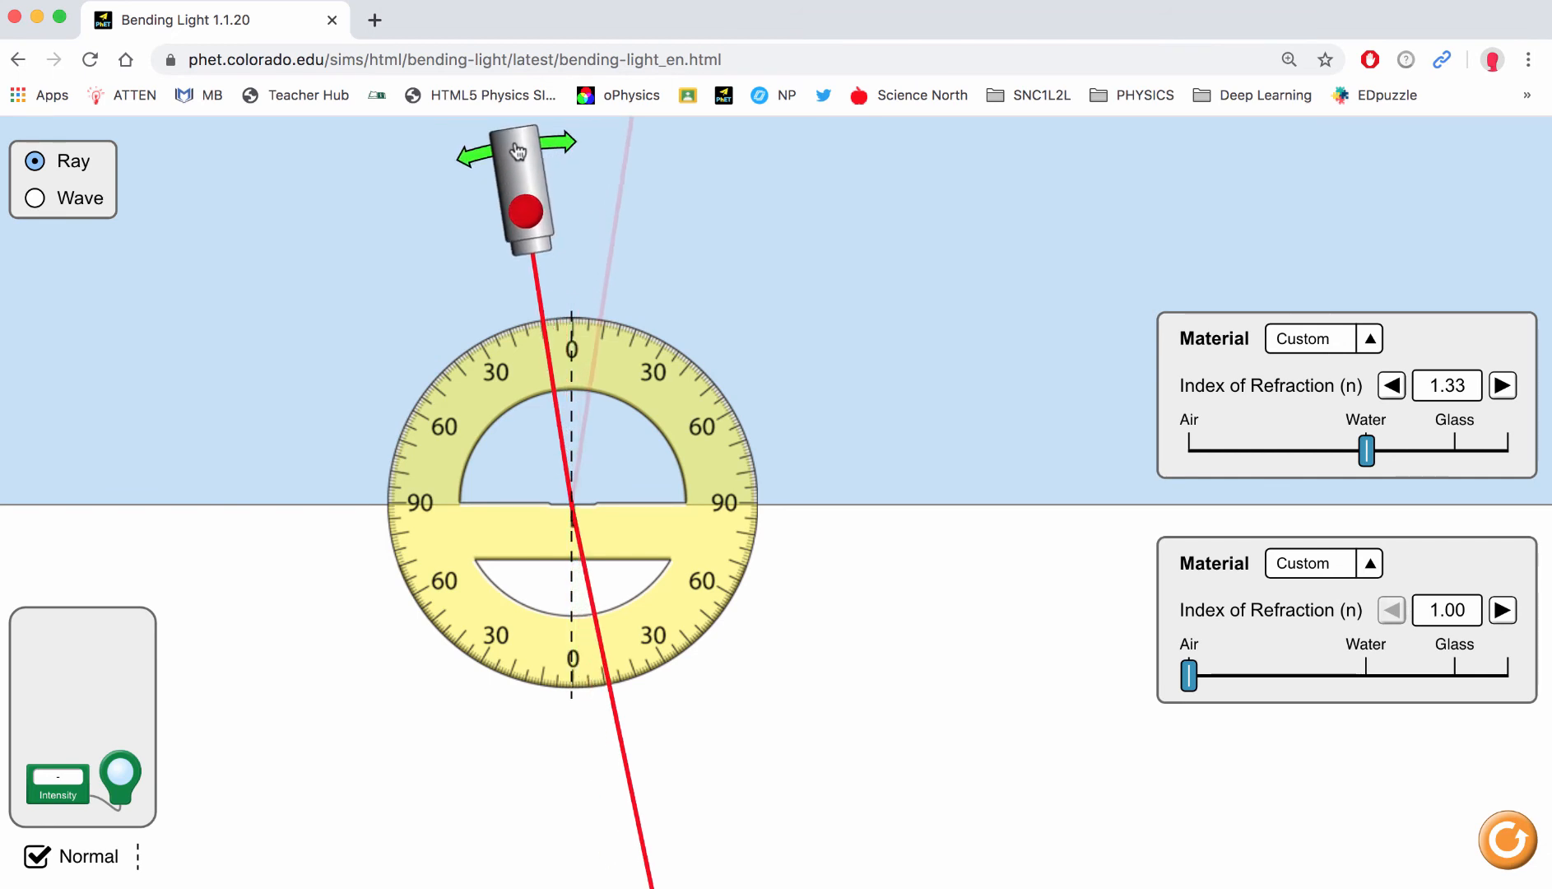
drag(522, 188, 609, 711)
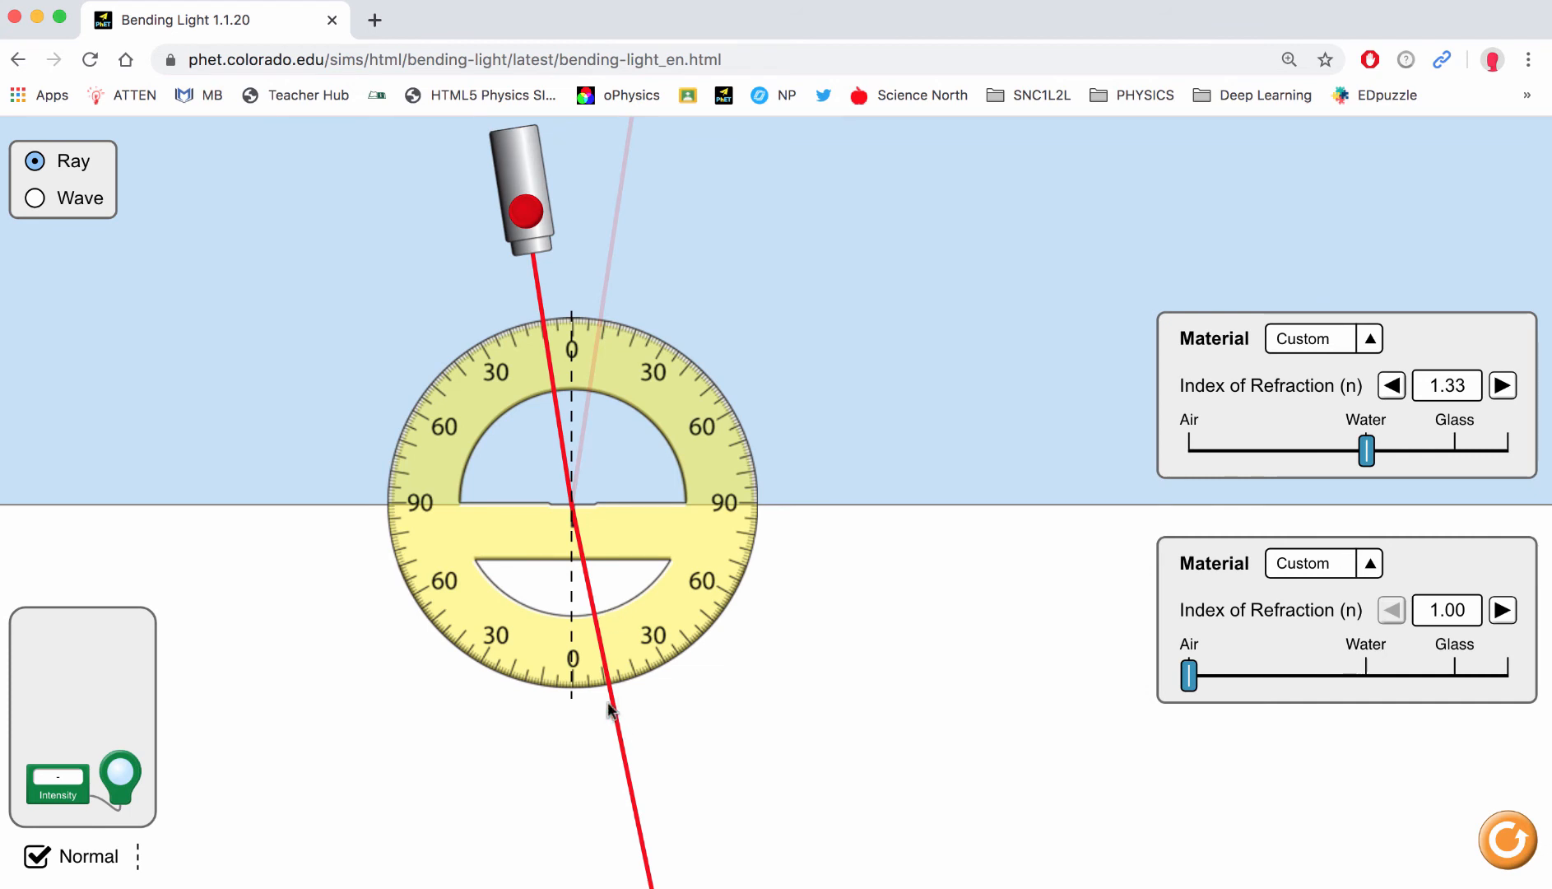
mouse_move(594, 623)
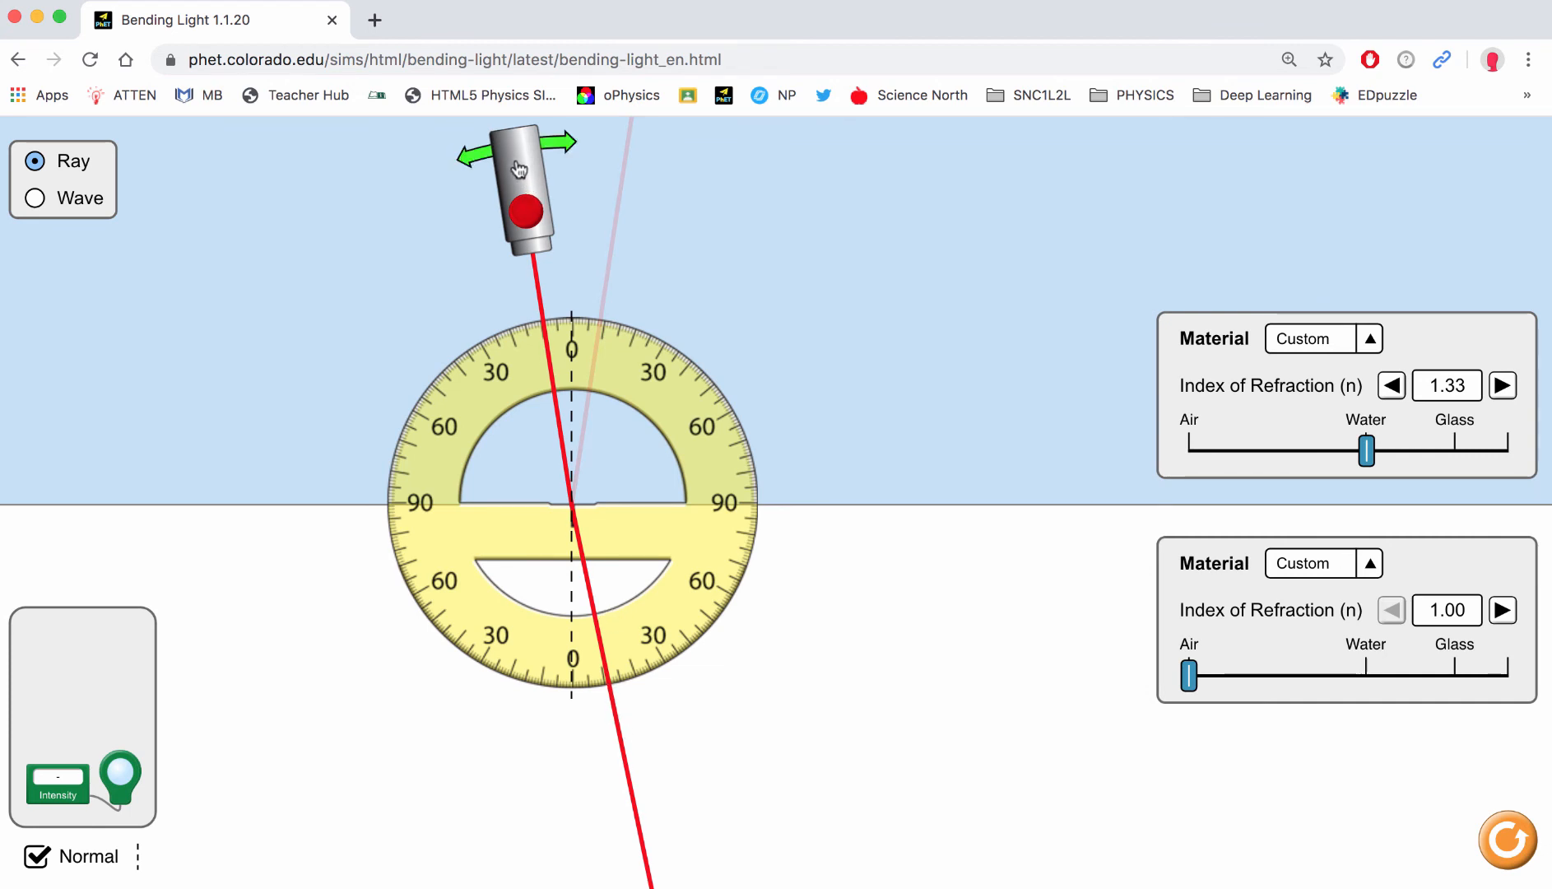
drag(520, 188, 480, 207)
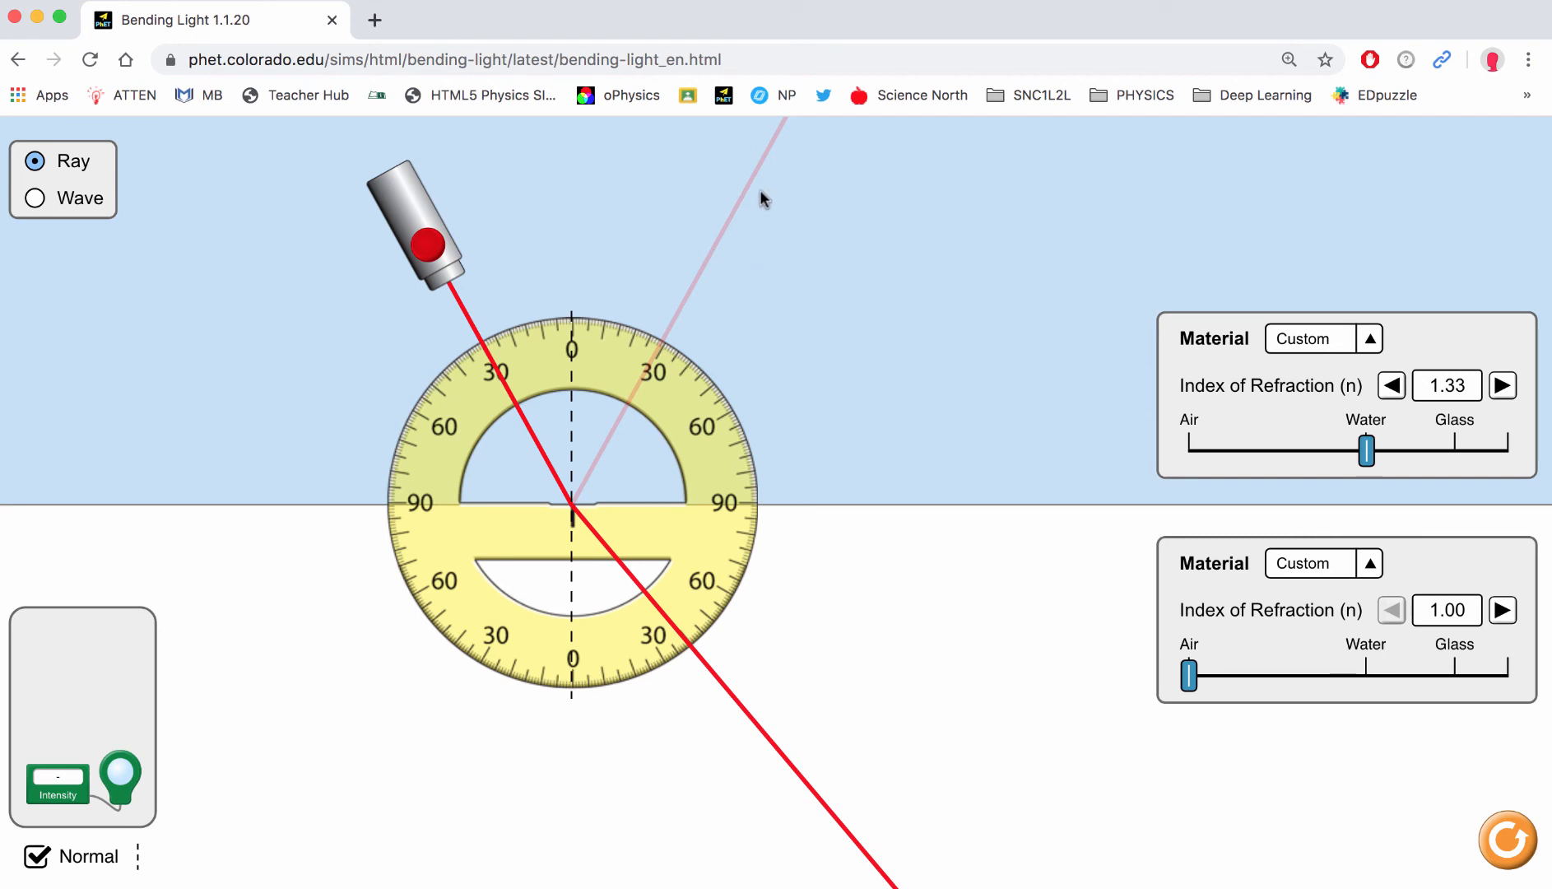
mouse_move(726, 260)
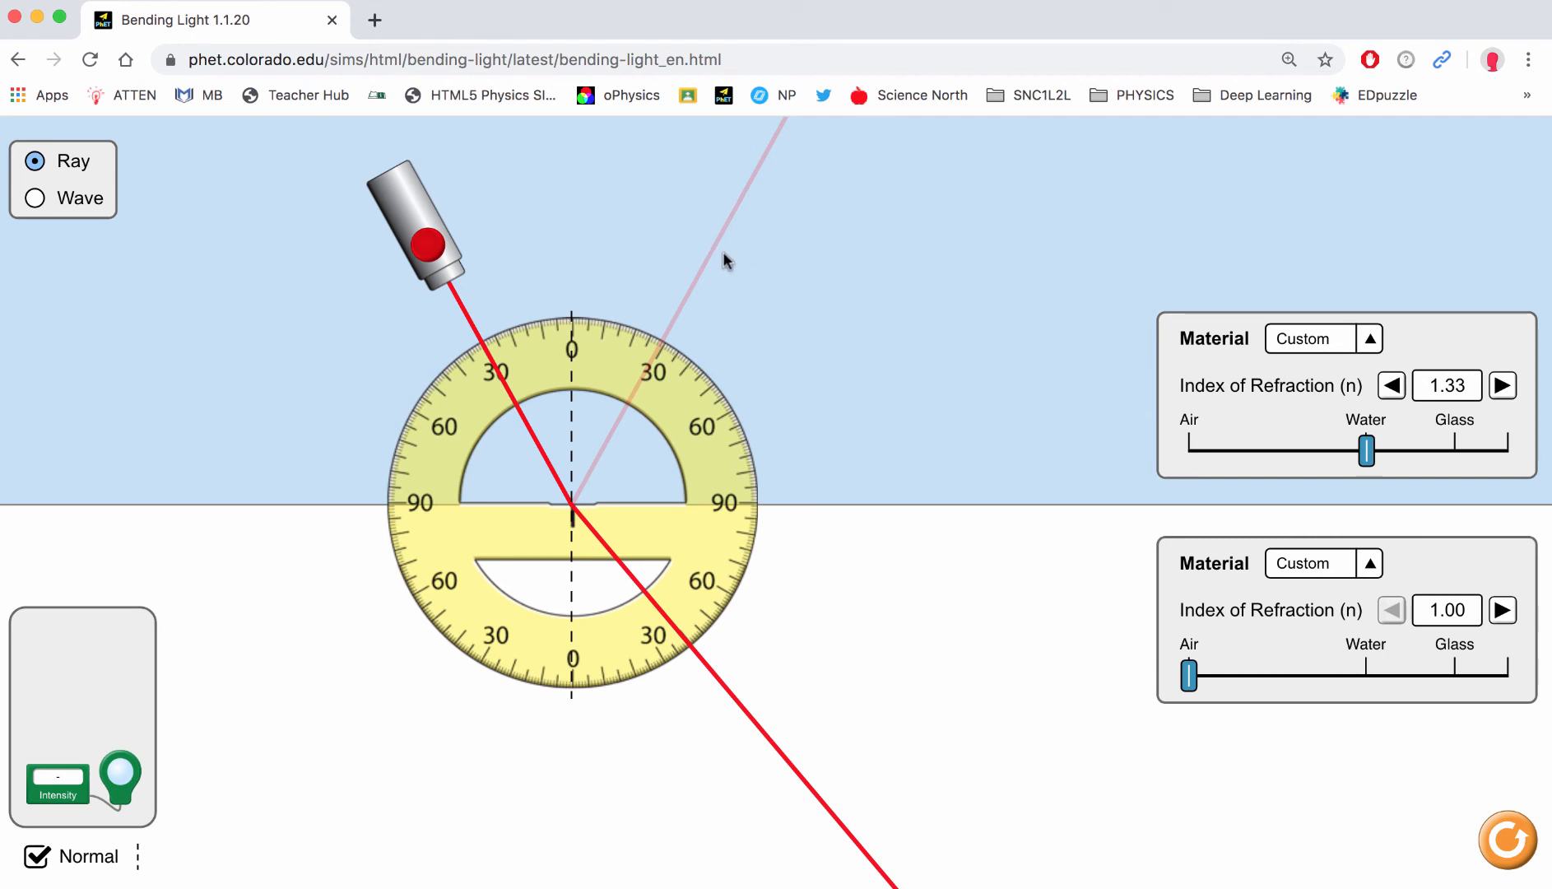
mouse_move(446, 413)
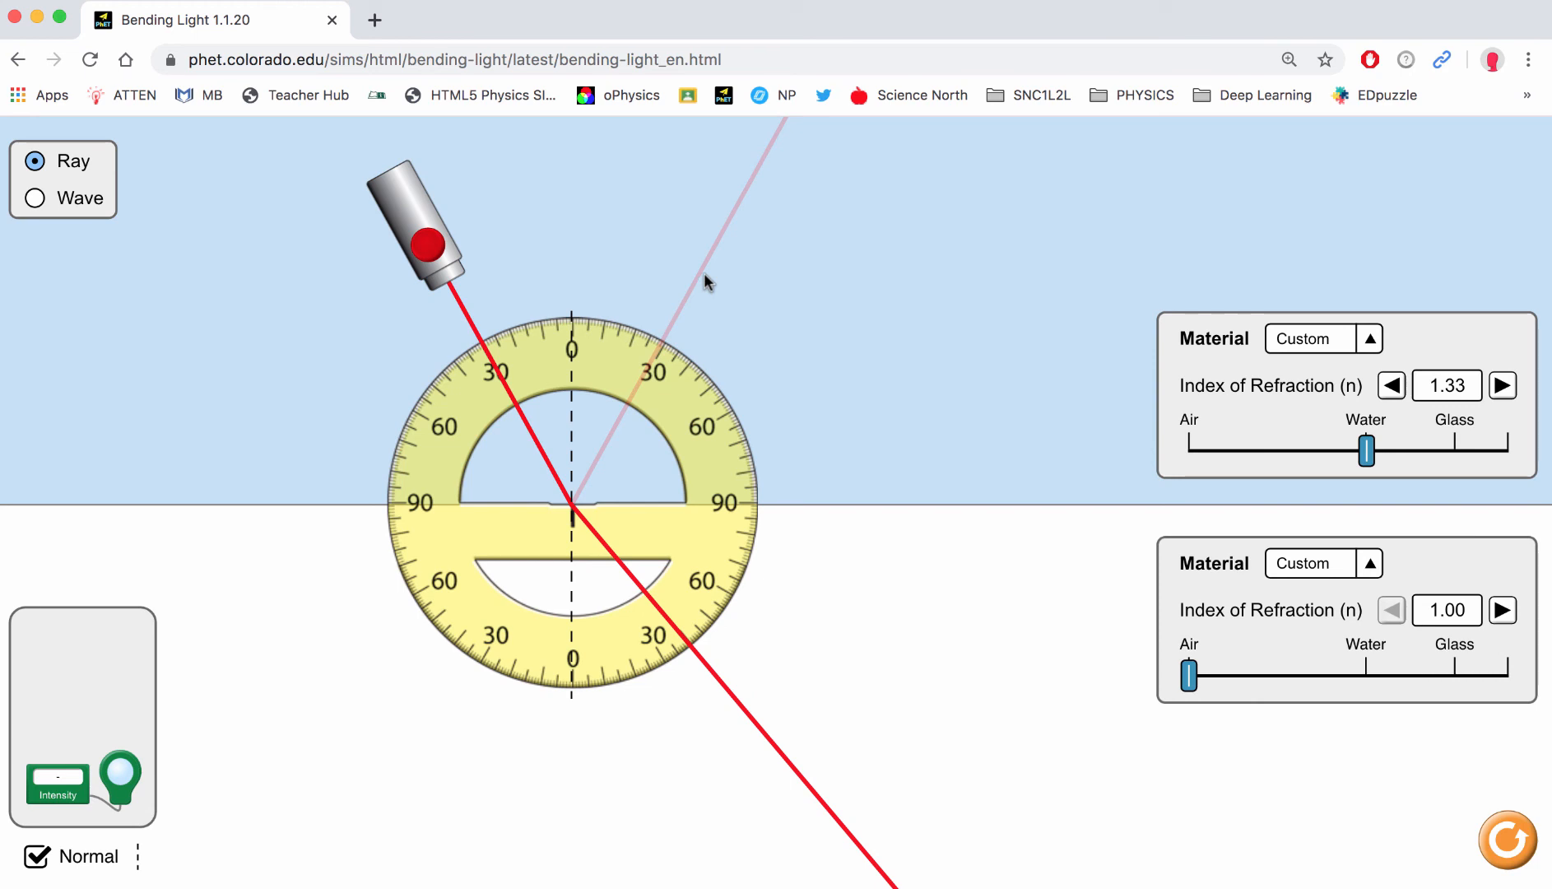
mouse_move(403, 191)
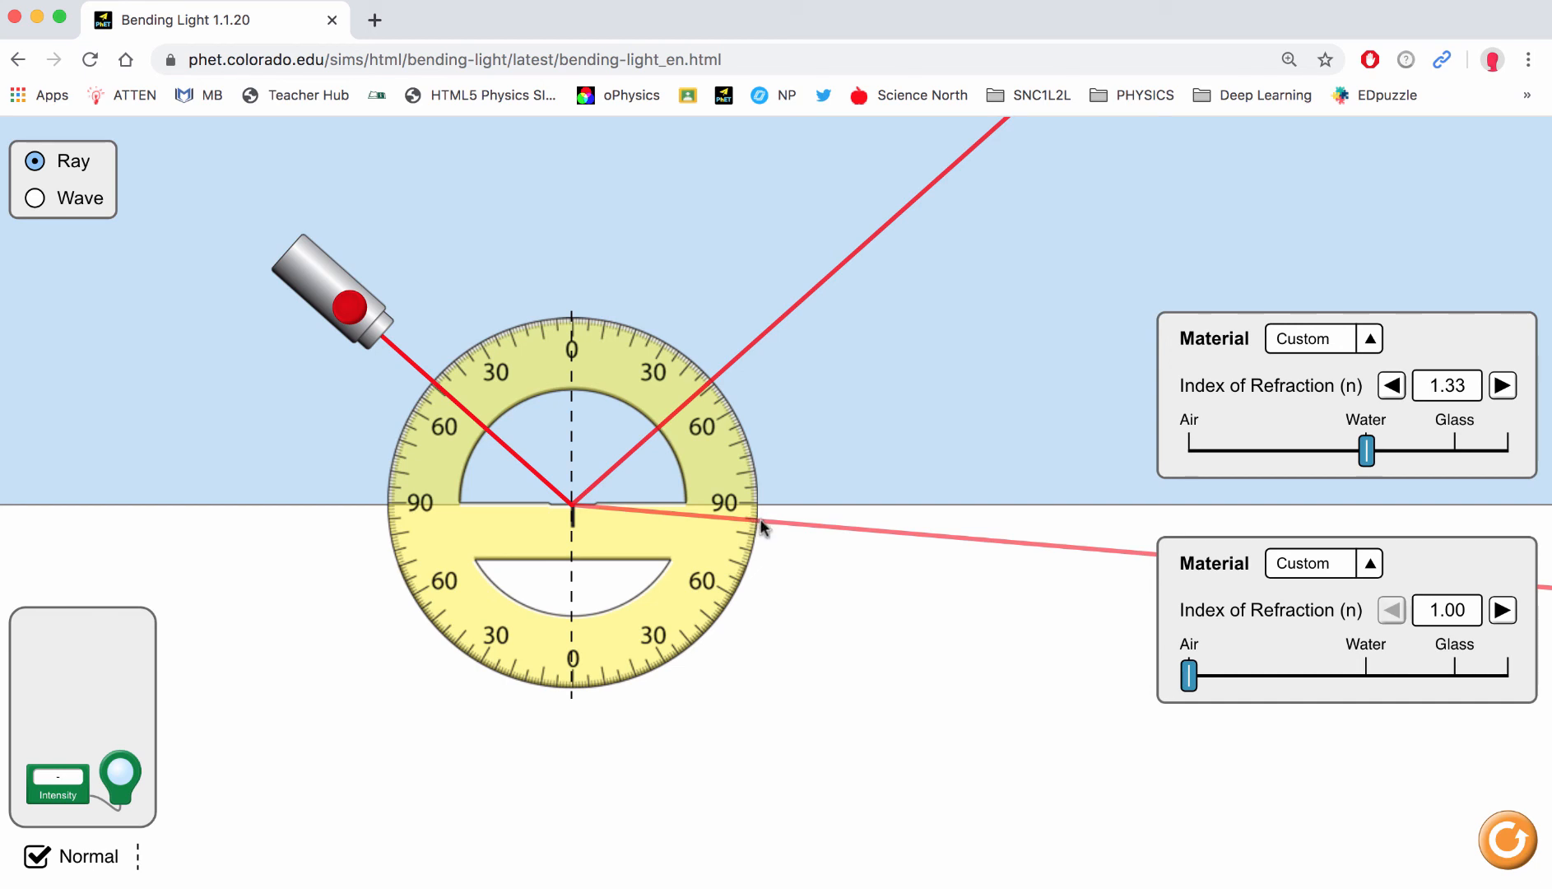
mouse_move(824, 543)
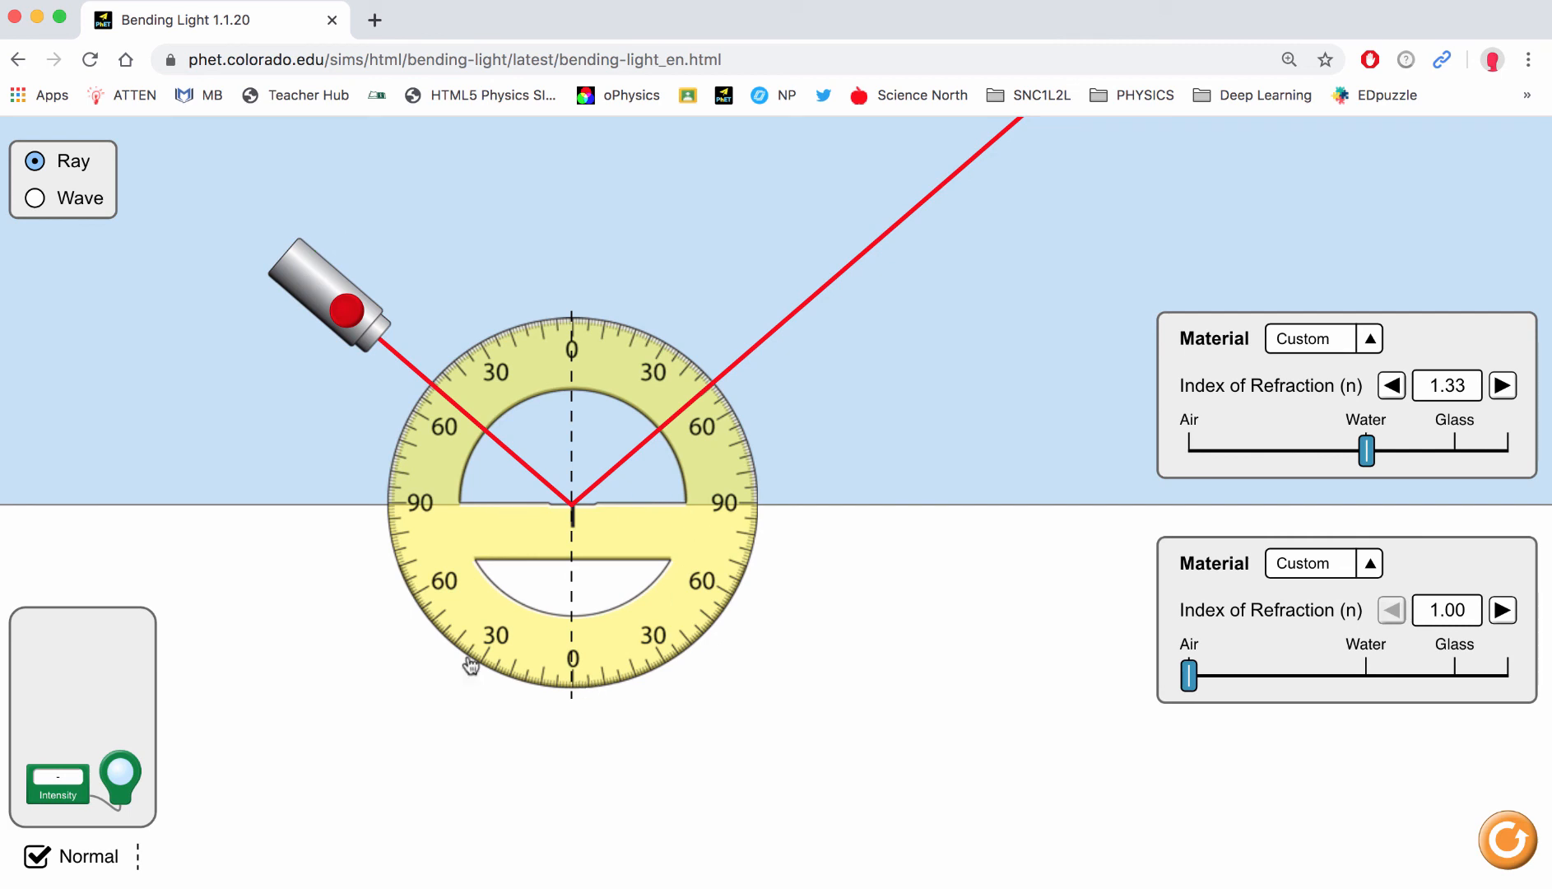
mouse_move(685, 634)
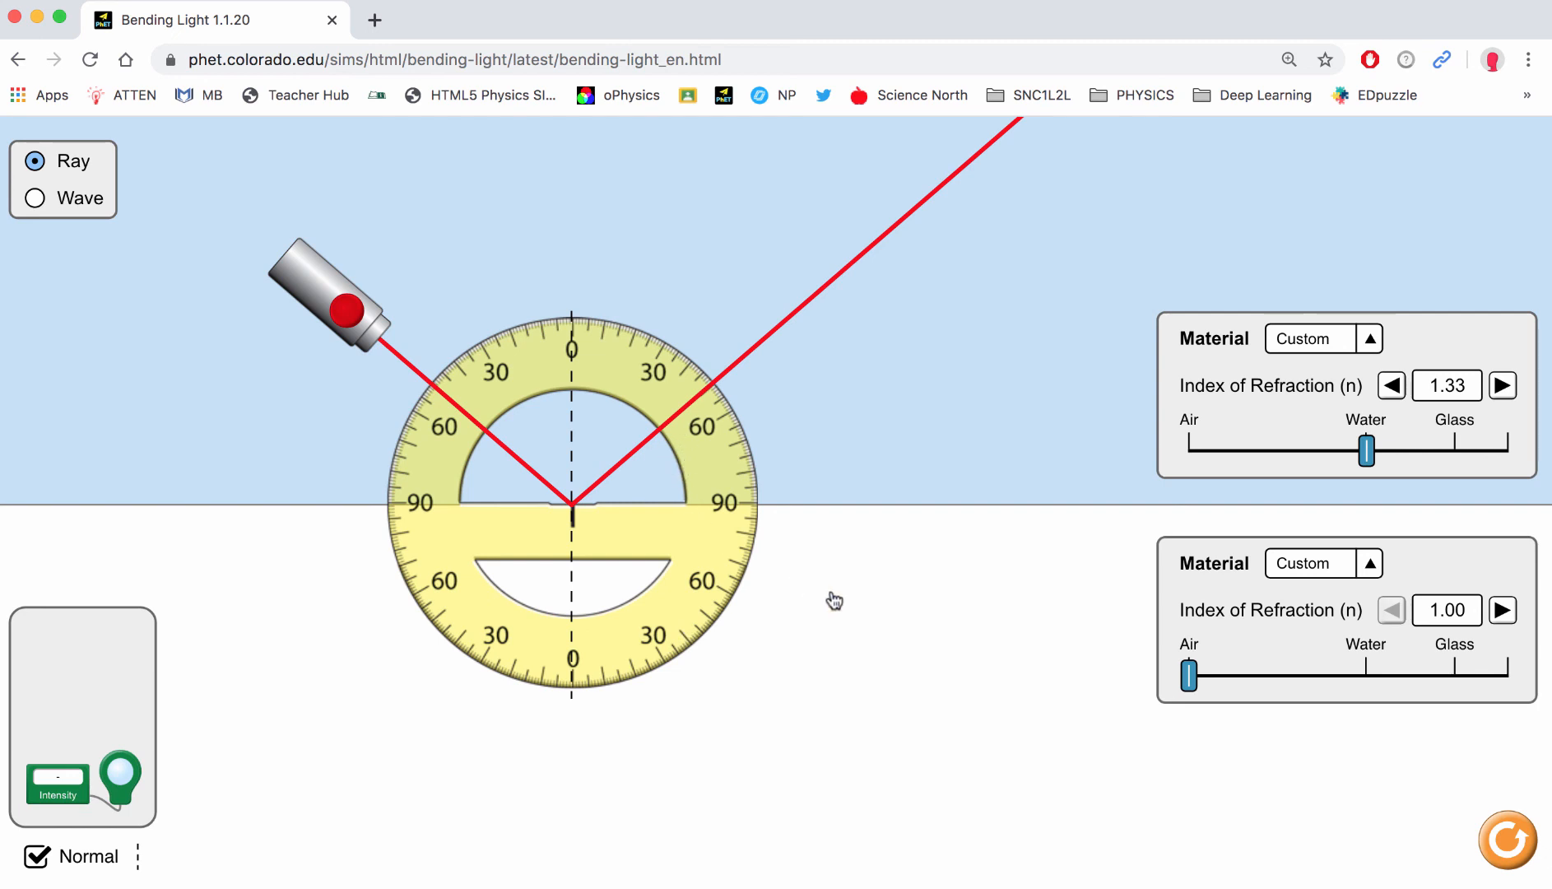
mouse_move(651, 324)
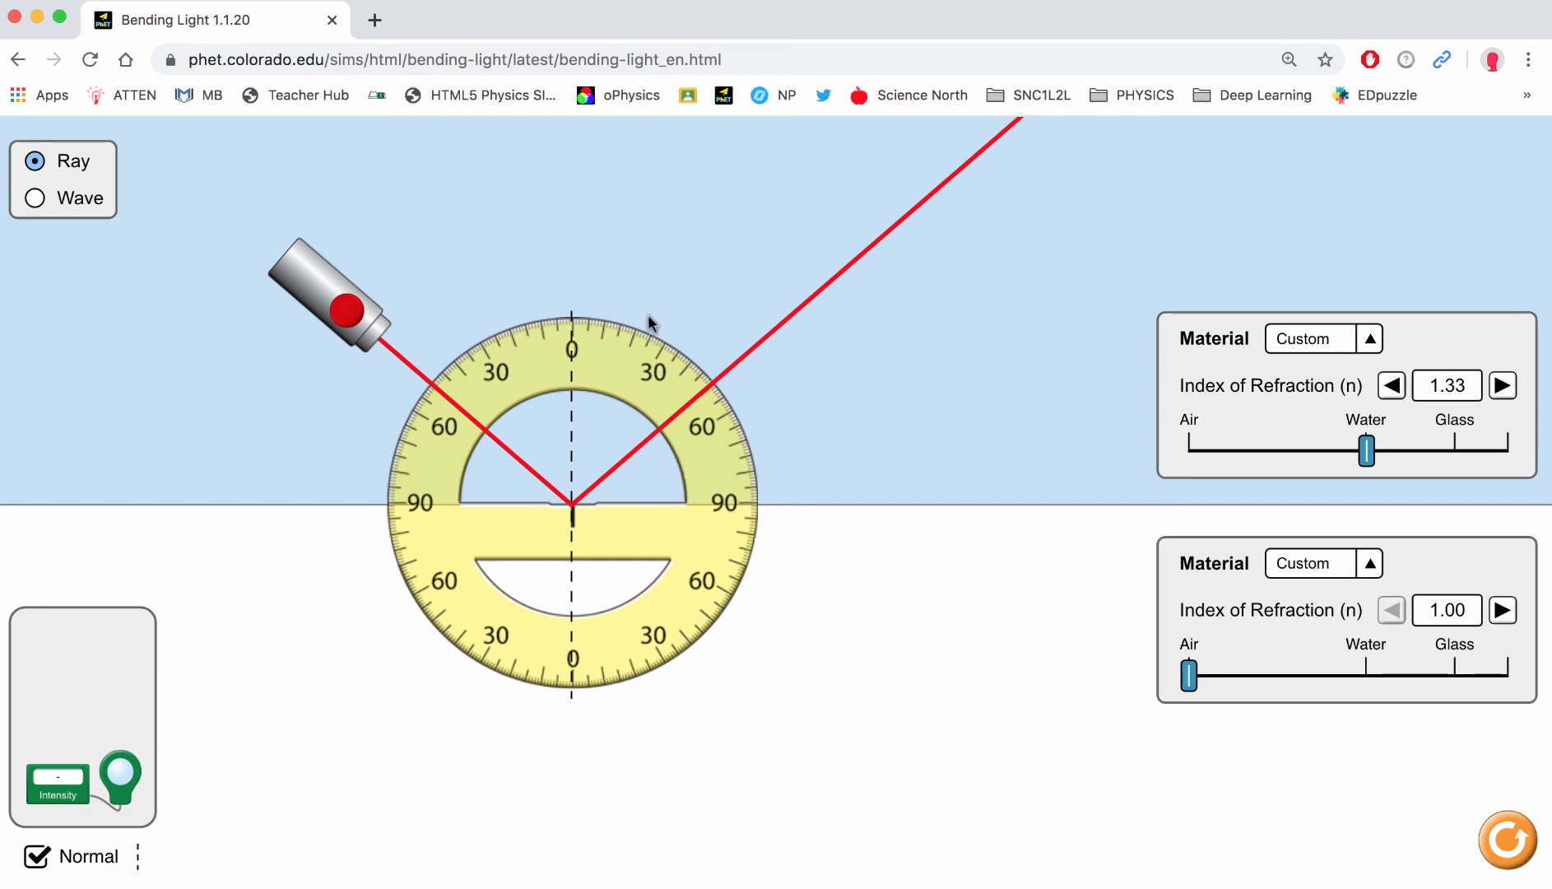
mouse_move(602, 473)
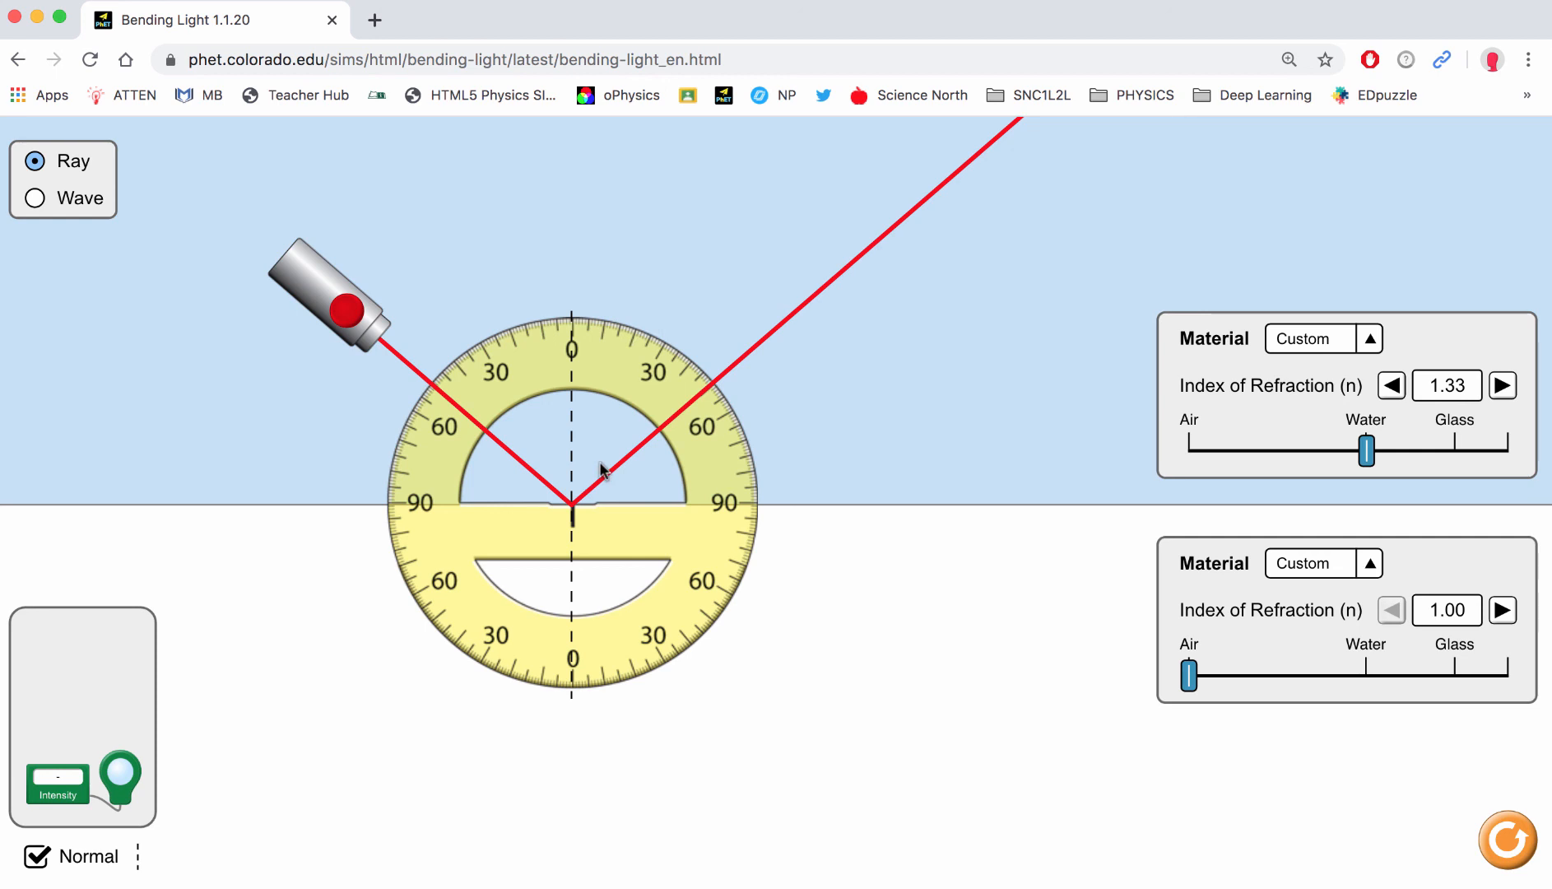
mouse_move(470, 354)
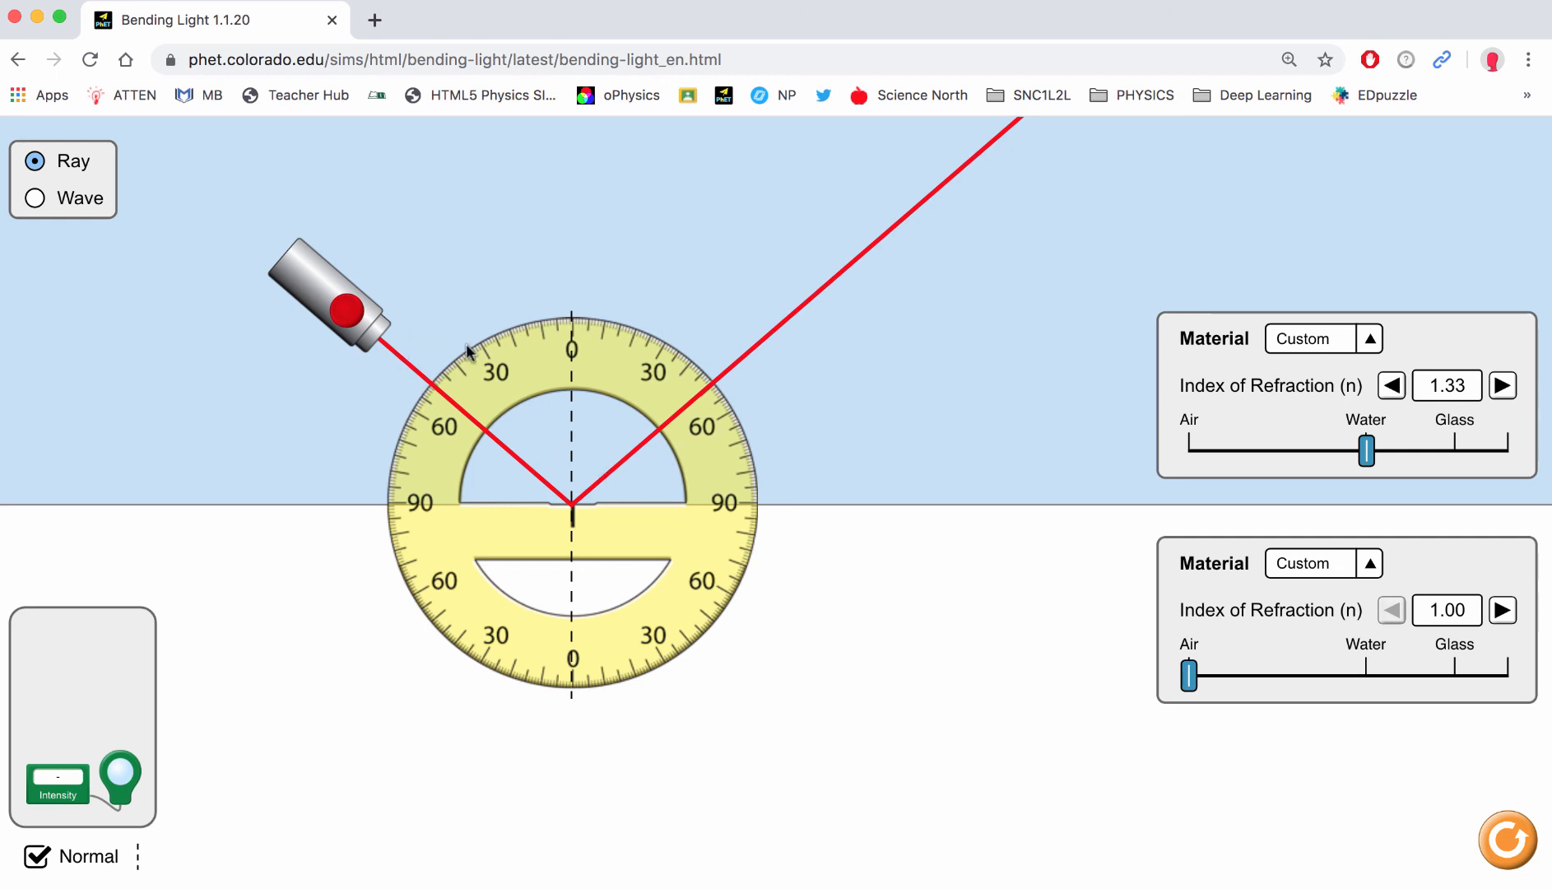
mouse_move(472, 356)
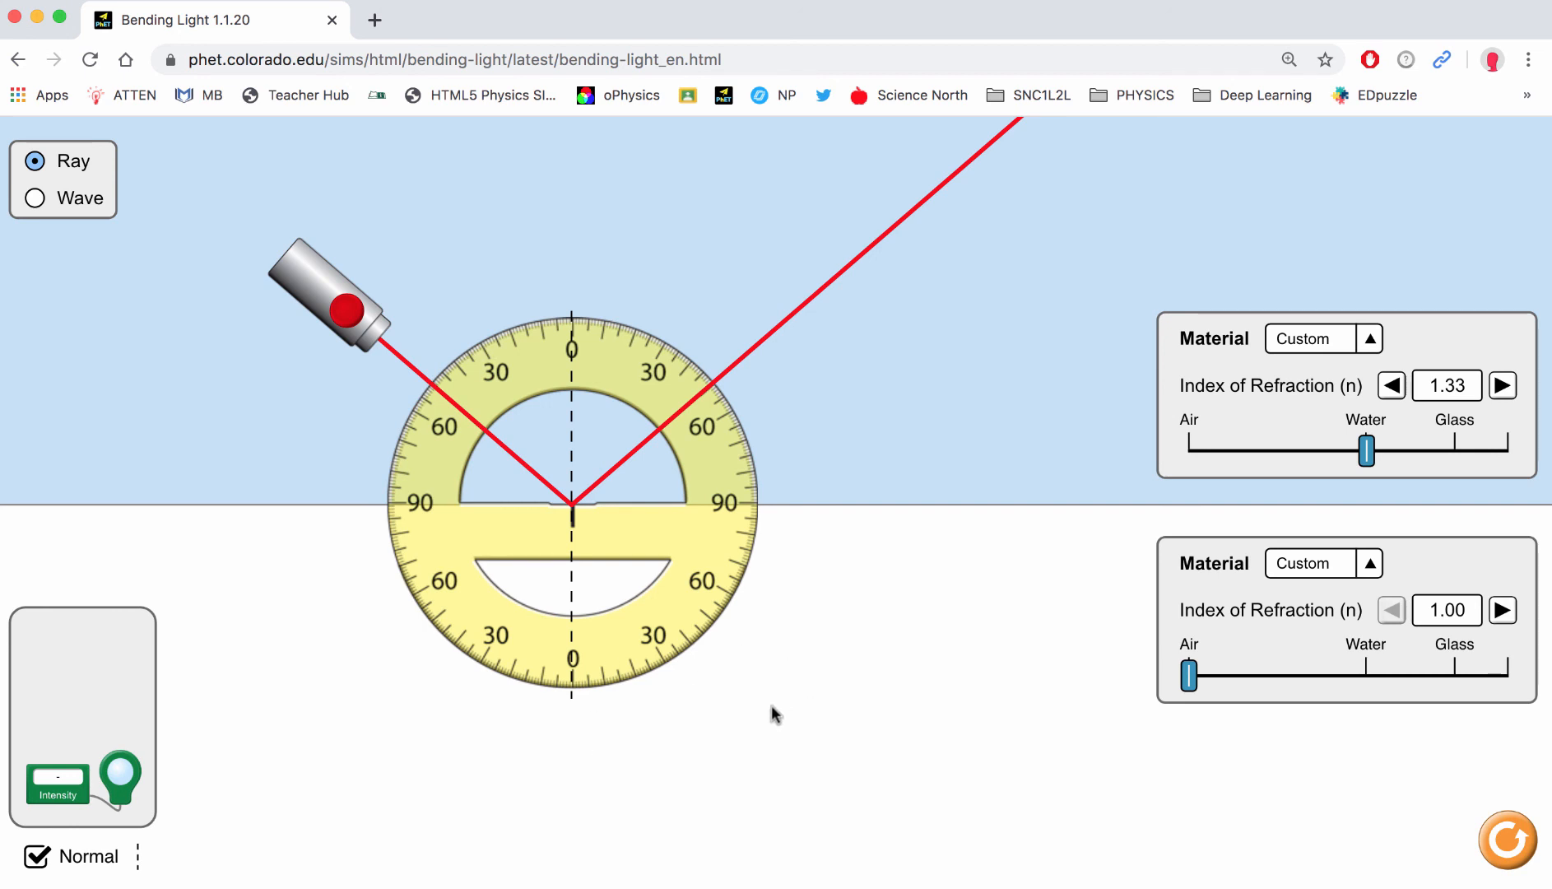
mouse_move(738, 401)
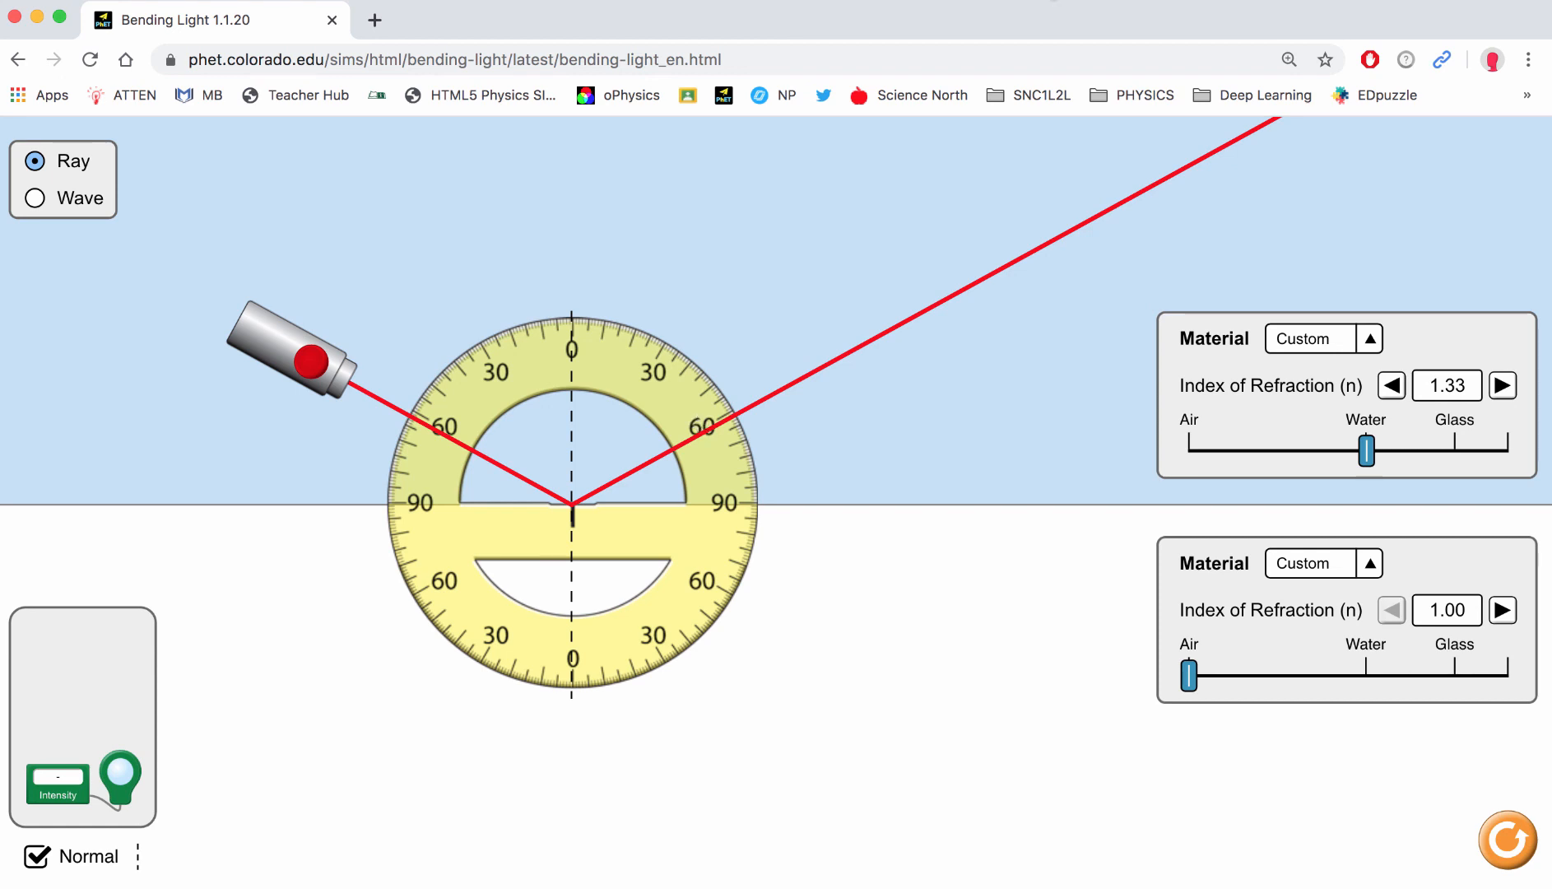
mouse_move(561, 275)
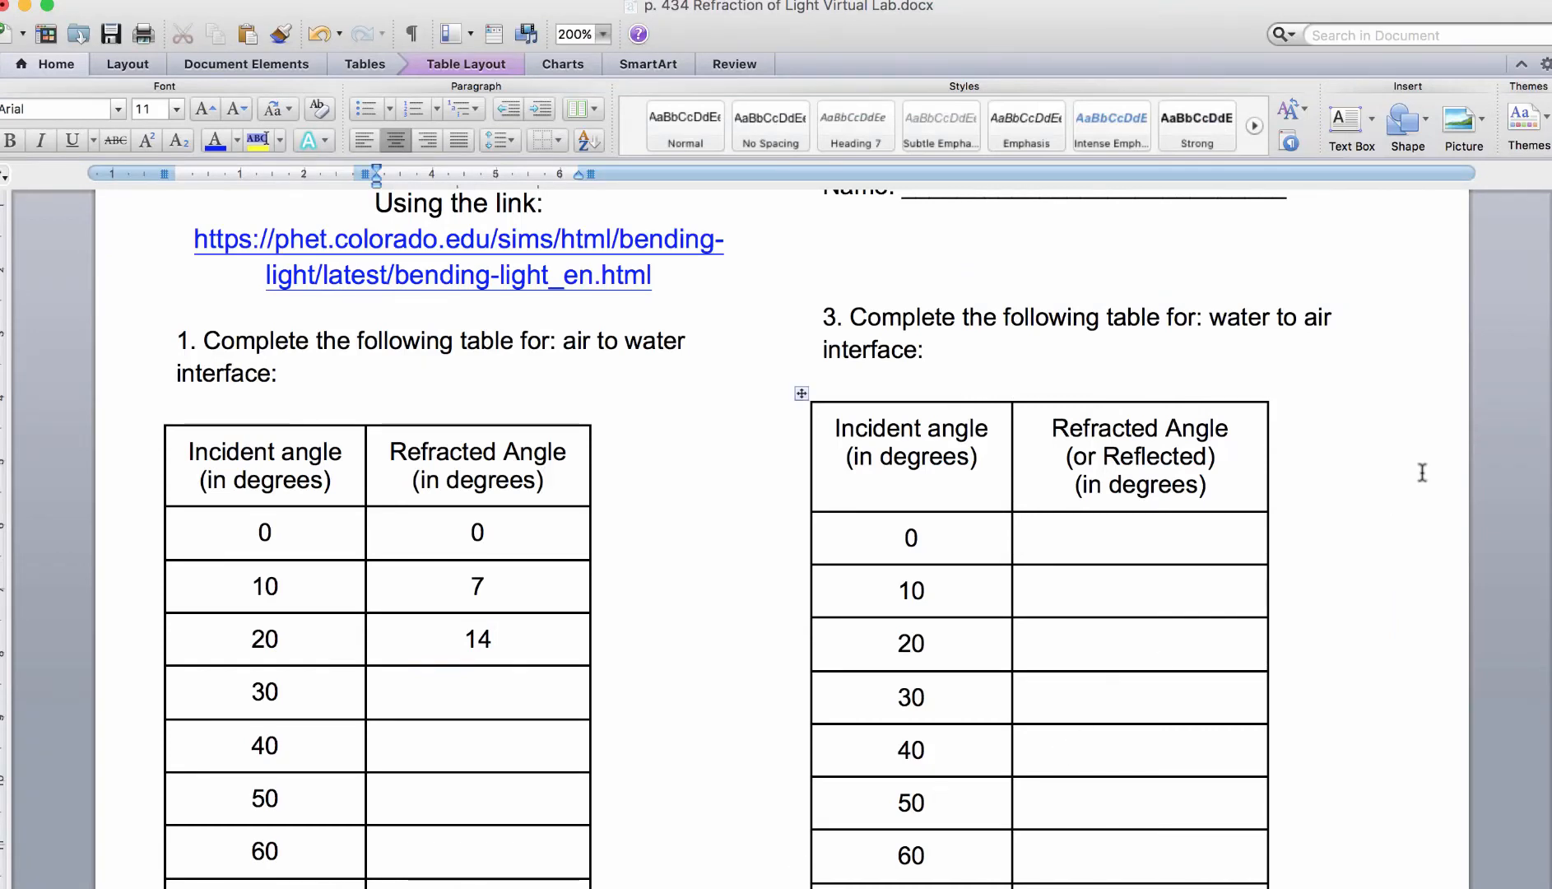
- Scroll the worksheet down to the water-to-air table
scroll(down, 3)
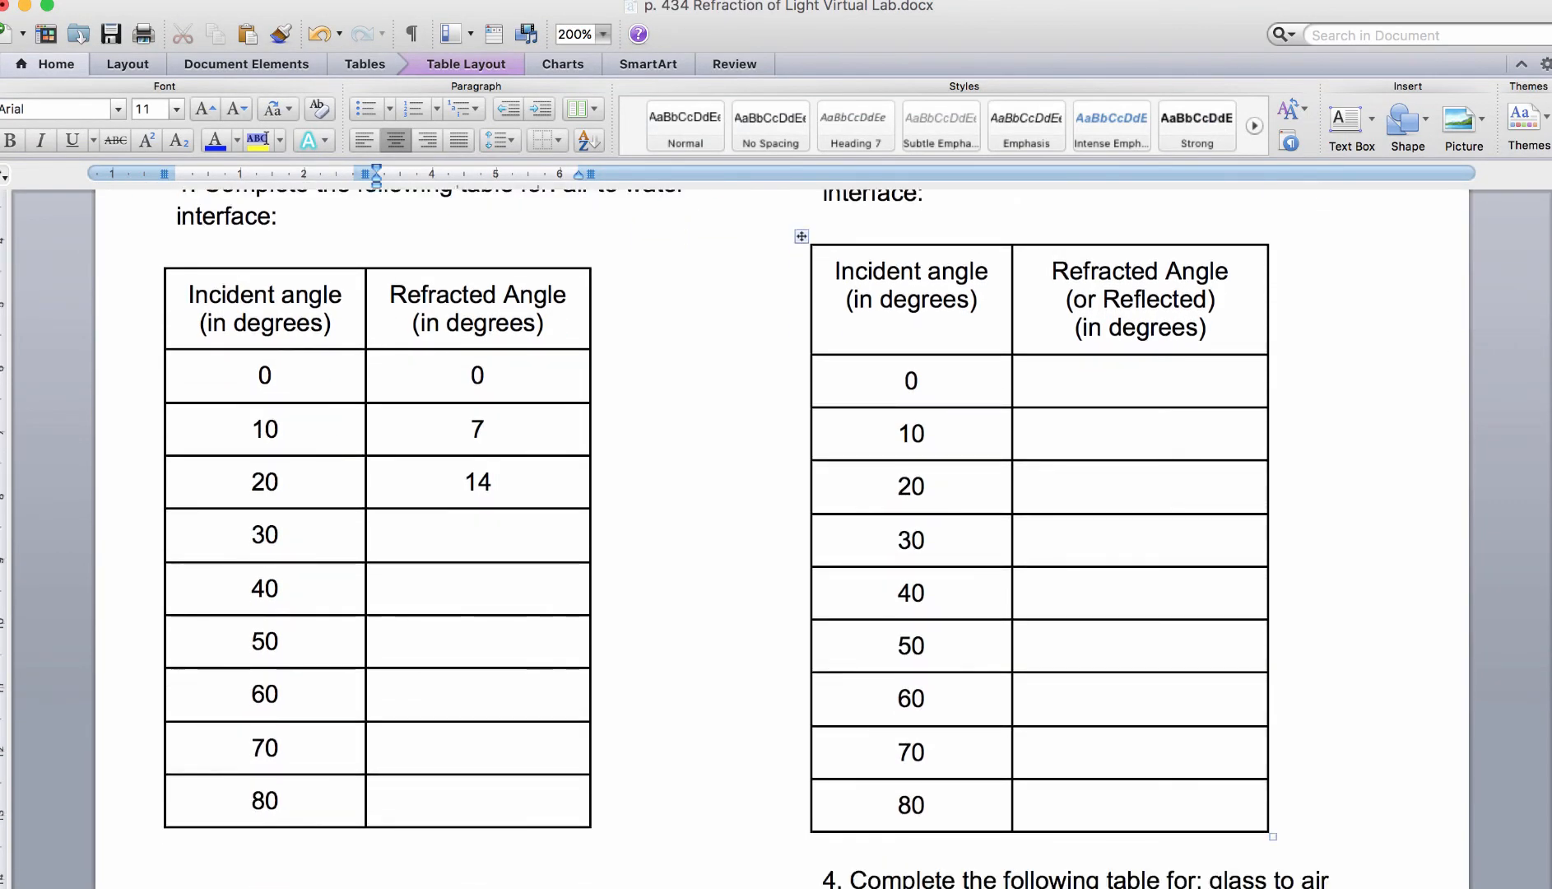